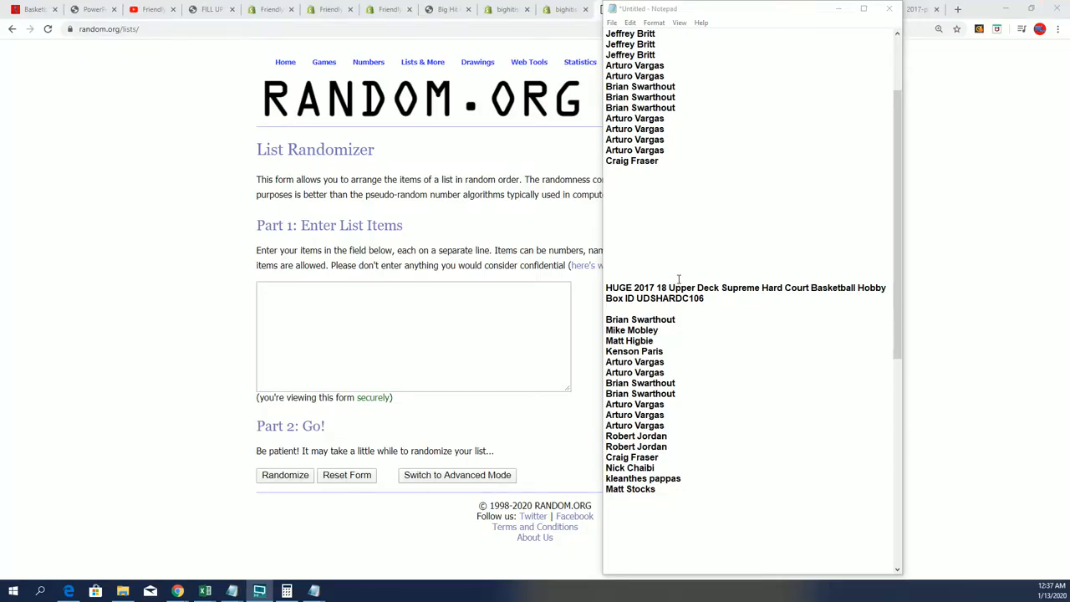
scroll(up, 3)
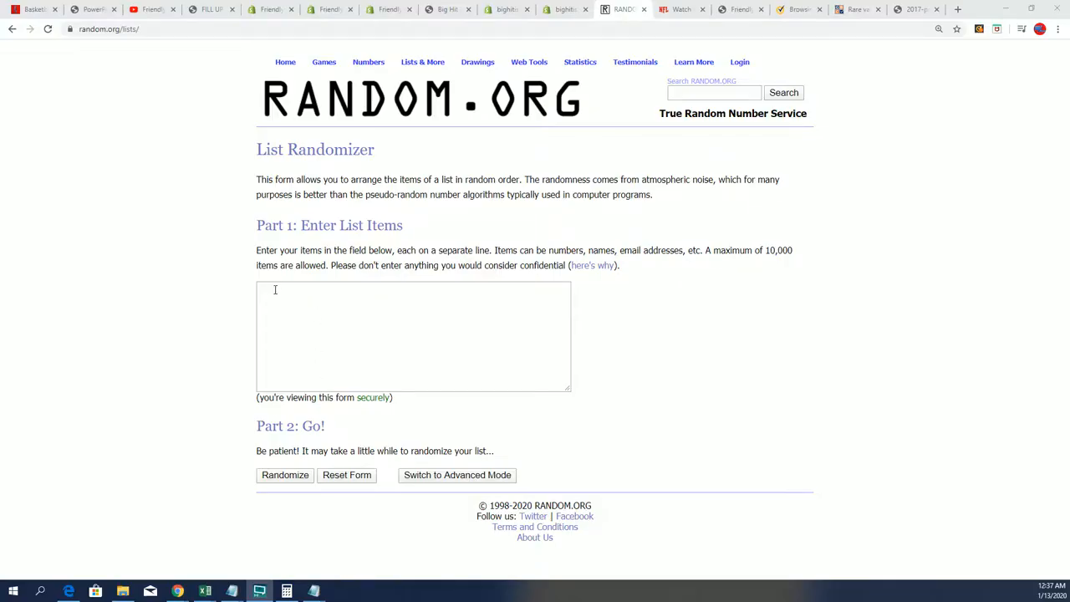
text(UDSHARDC106)
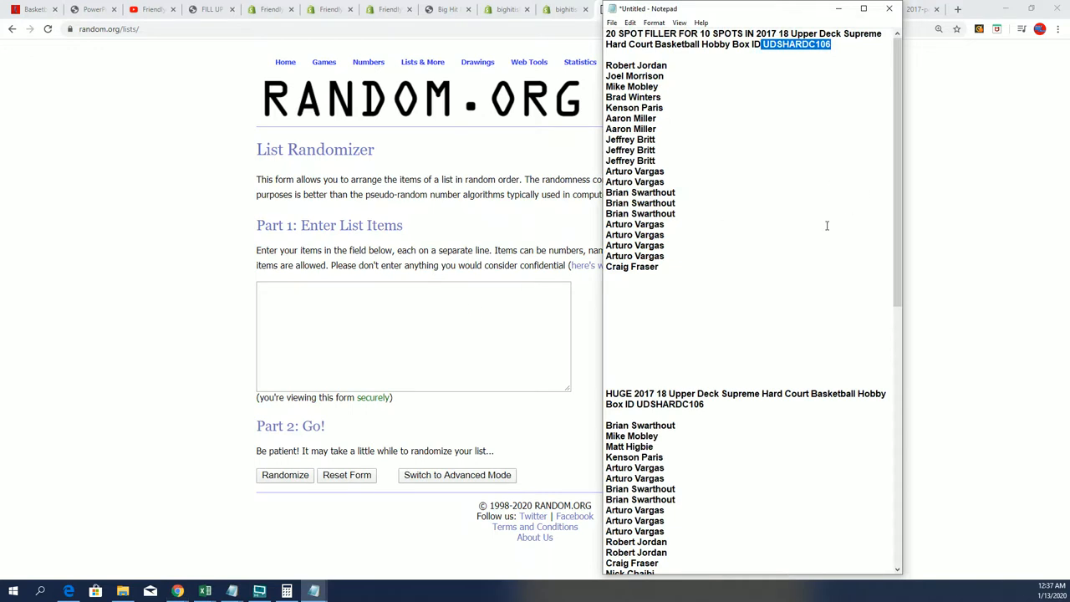
drag(635, 65, 631, 266)
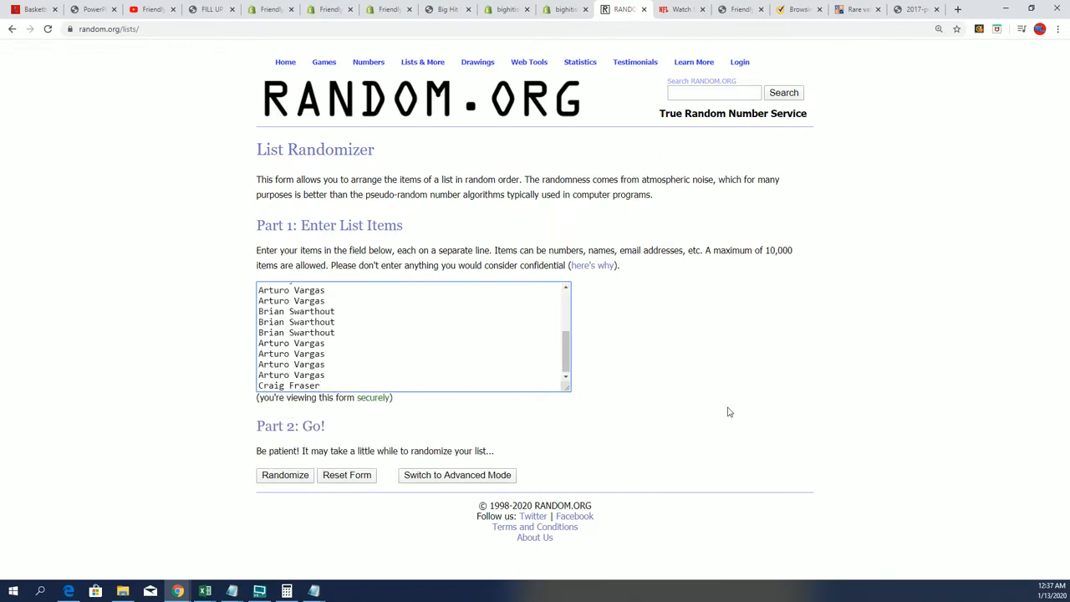
- Randomize the 20-name list seven times in total
click(284, 475)
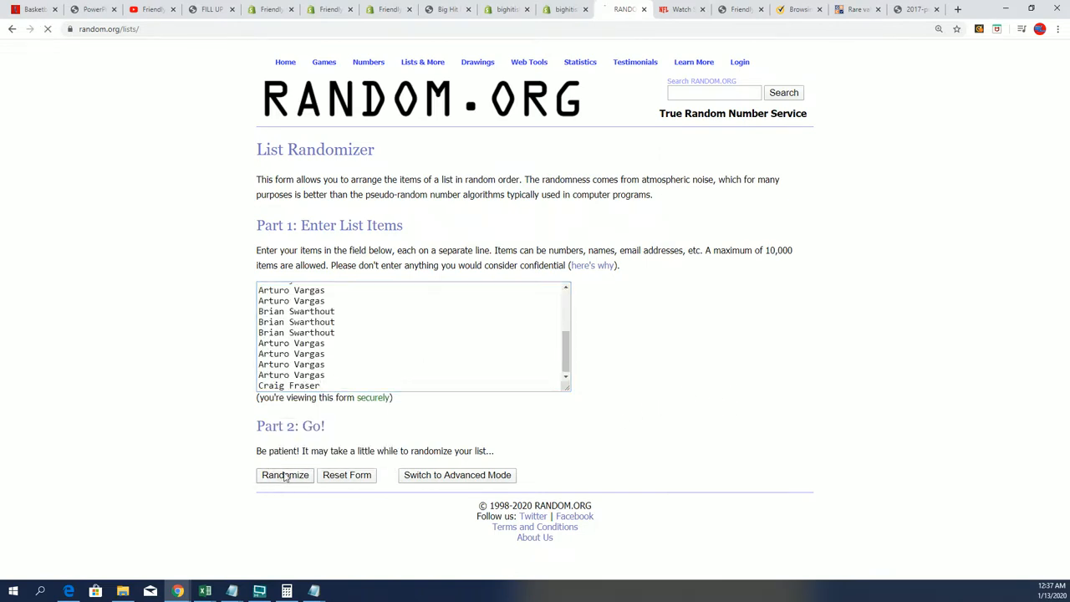
click(284, 475)
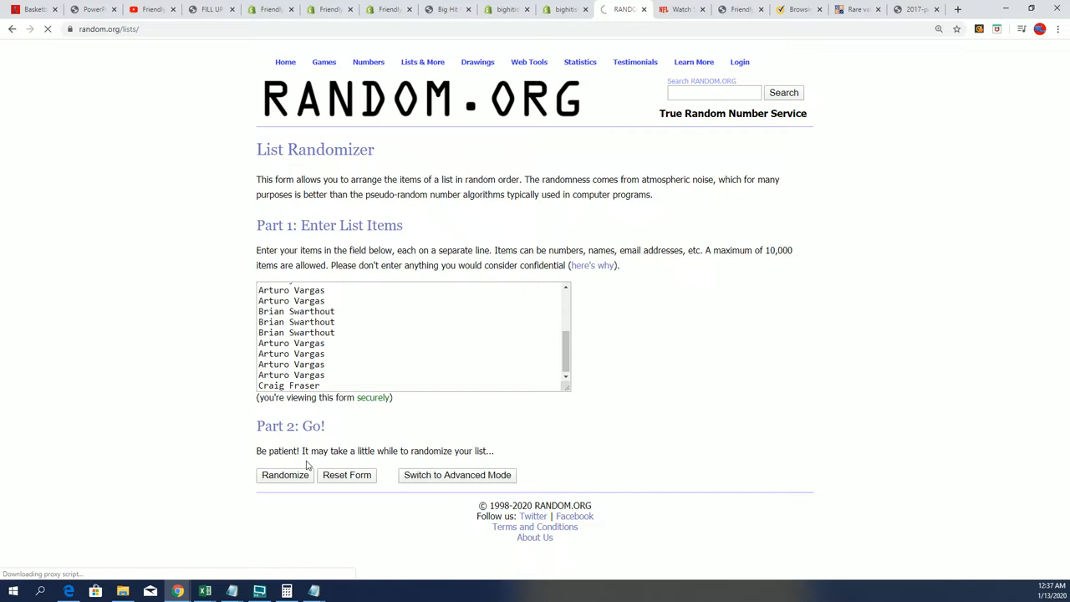
click(284, 475)
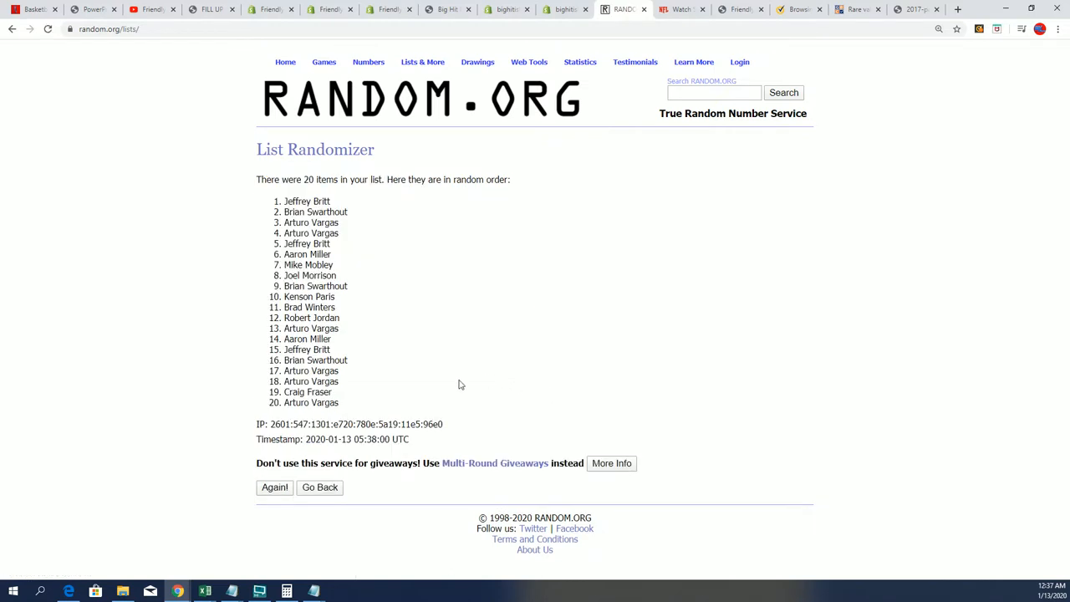
click(274, 486)
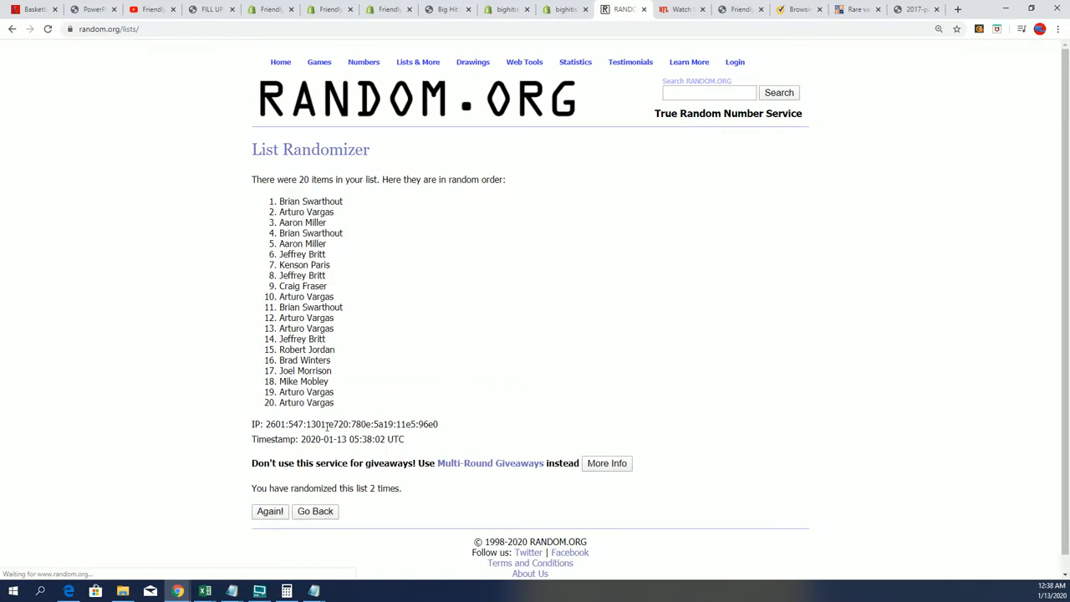
click(269, 512)
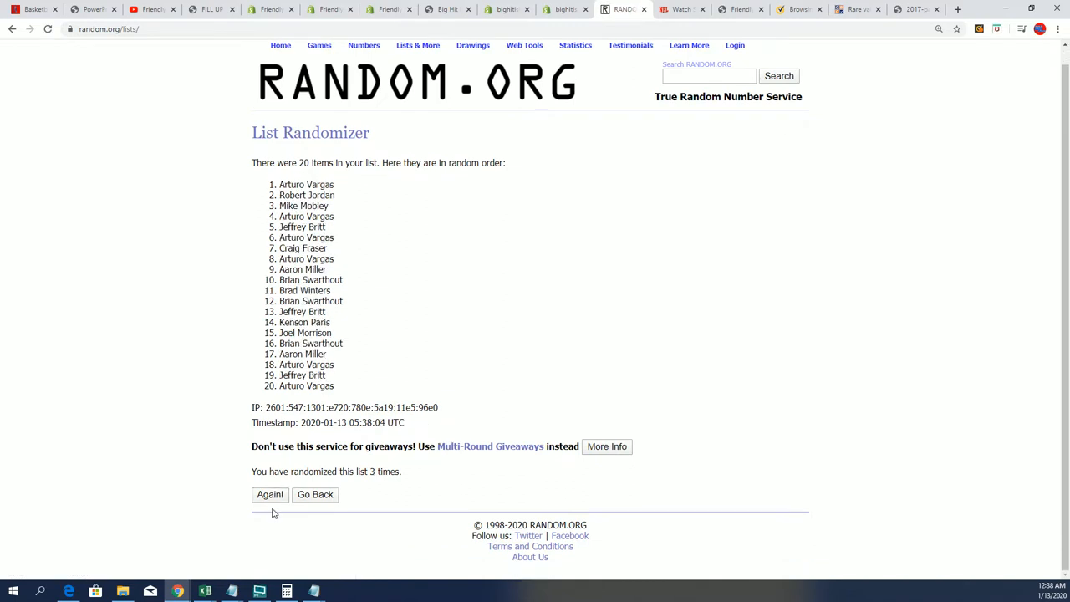
click(271, 494)
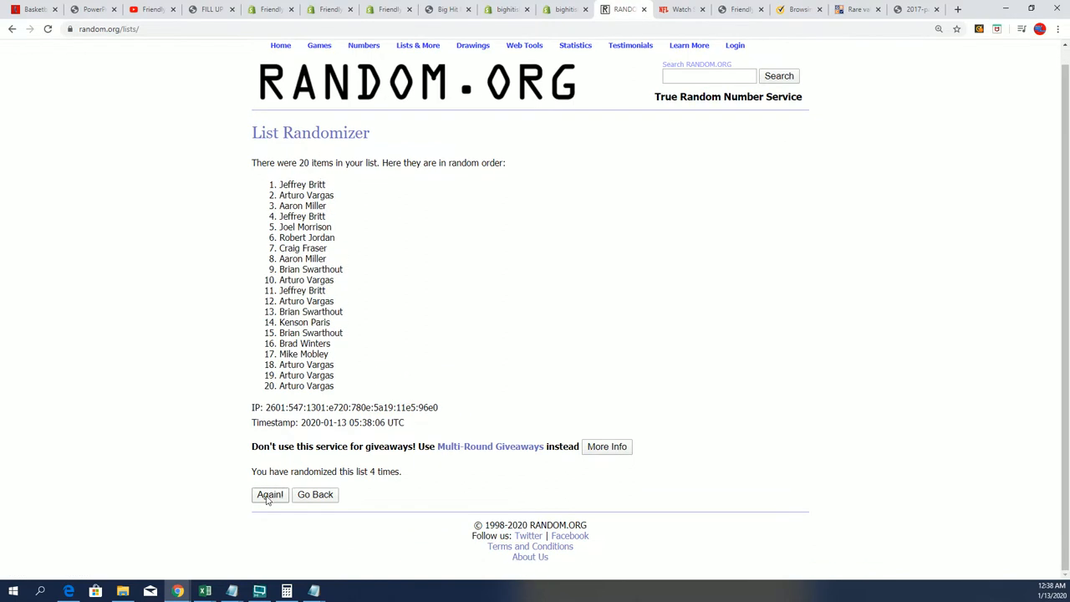
click(269, 495)
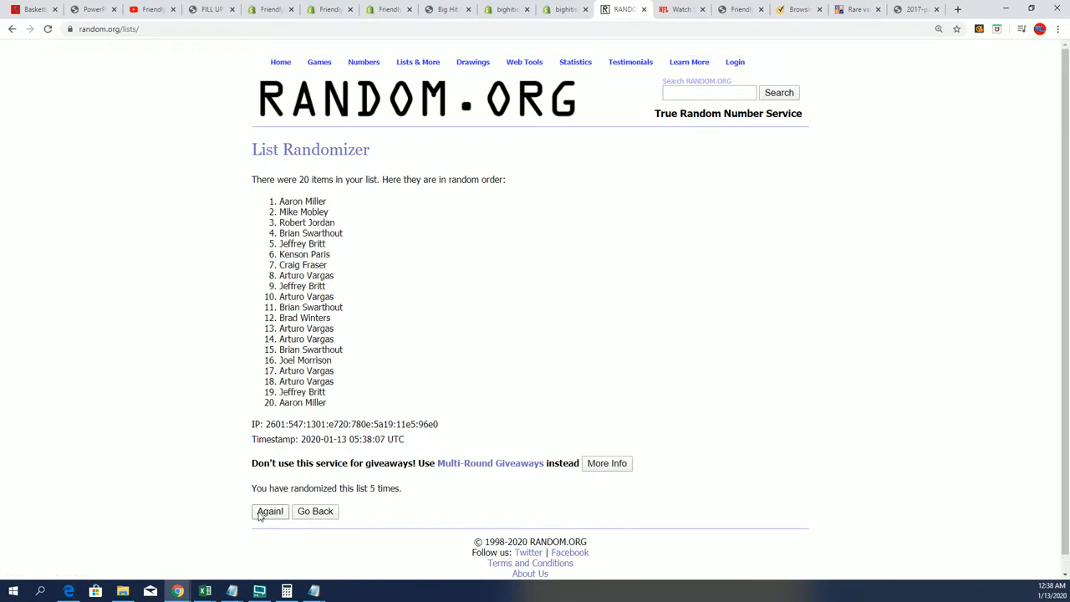
click(269, 511)
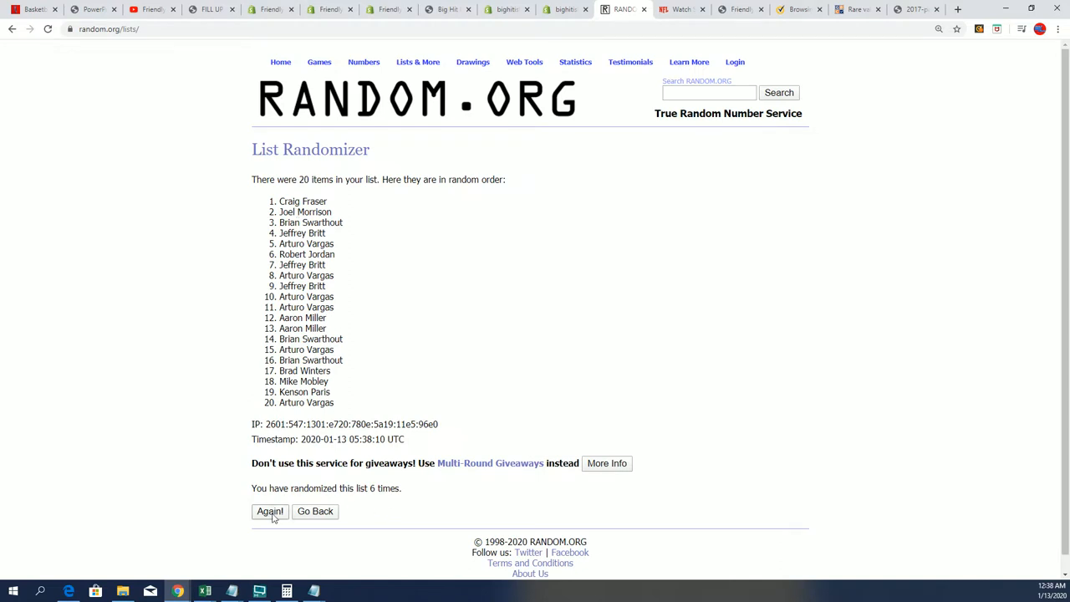
click(269, 511)
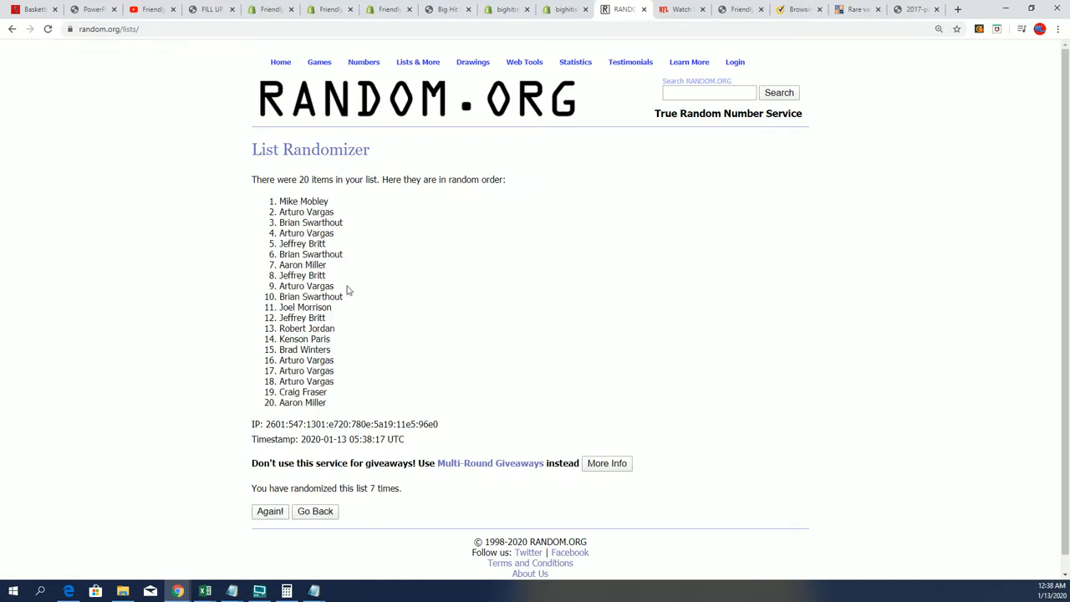
- Select the first ten shuffled names and copy them
drag(281, 200, 345, 296)
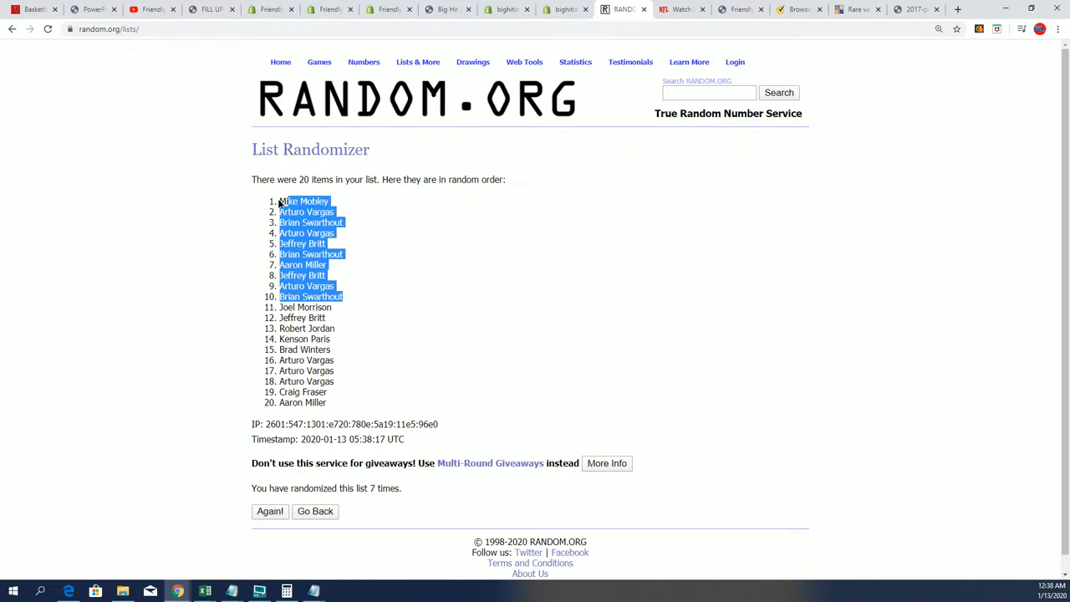
right_click(320, 225)
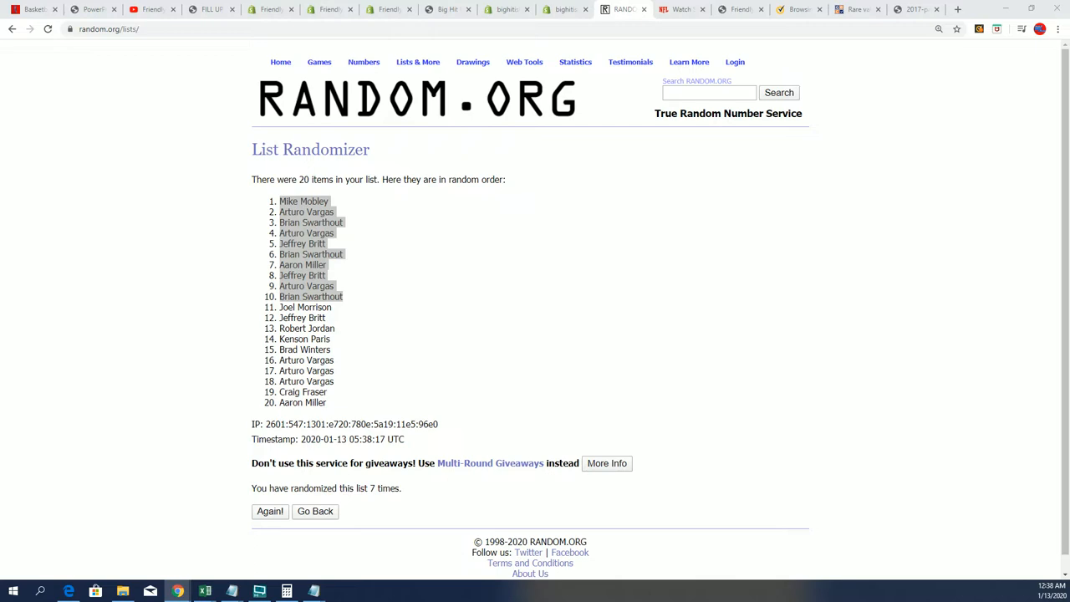
click(314, 592)
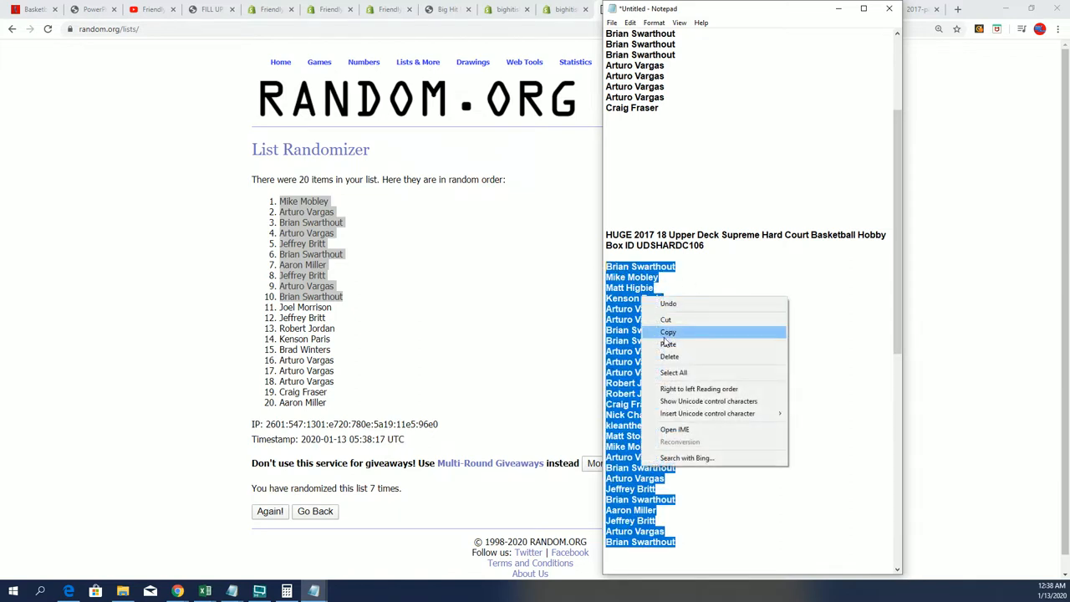
click(668, 331)
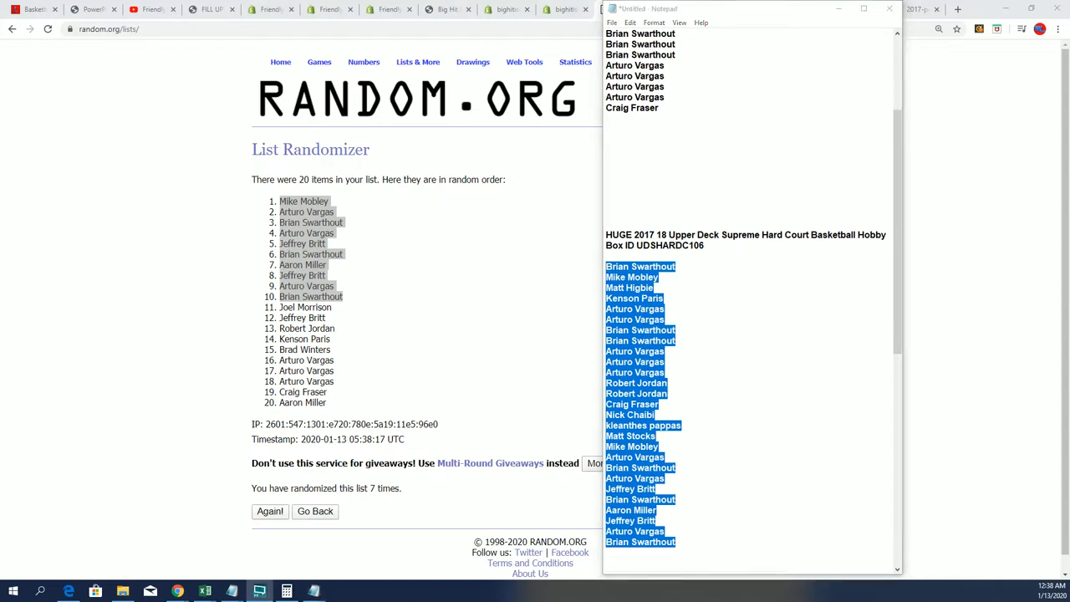
click(418, 62)
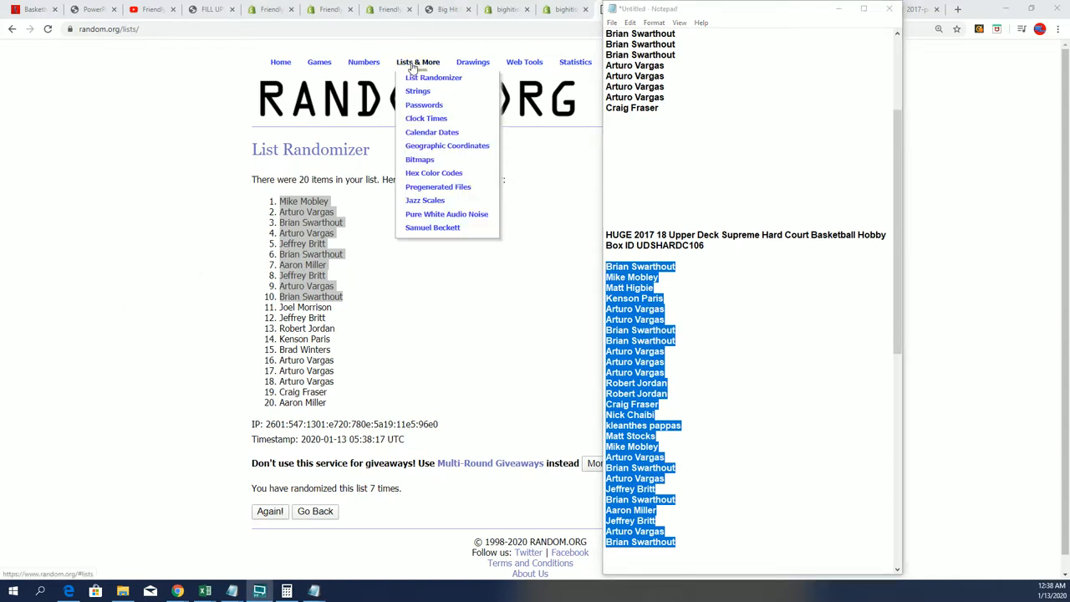
click(433, 77)
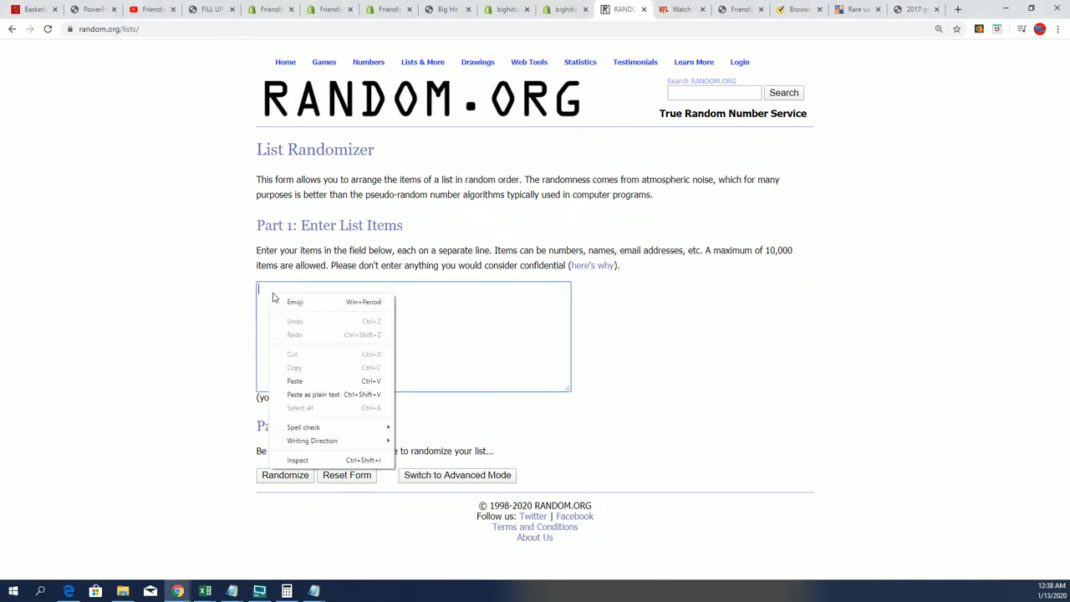
click(294, 381)
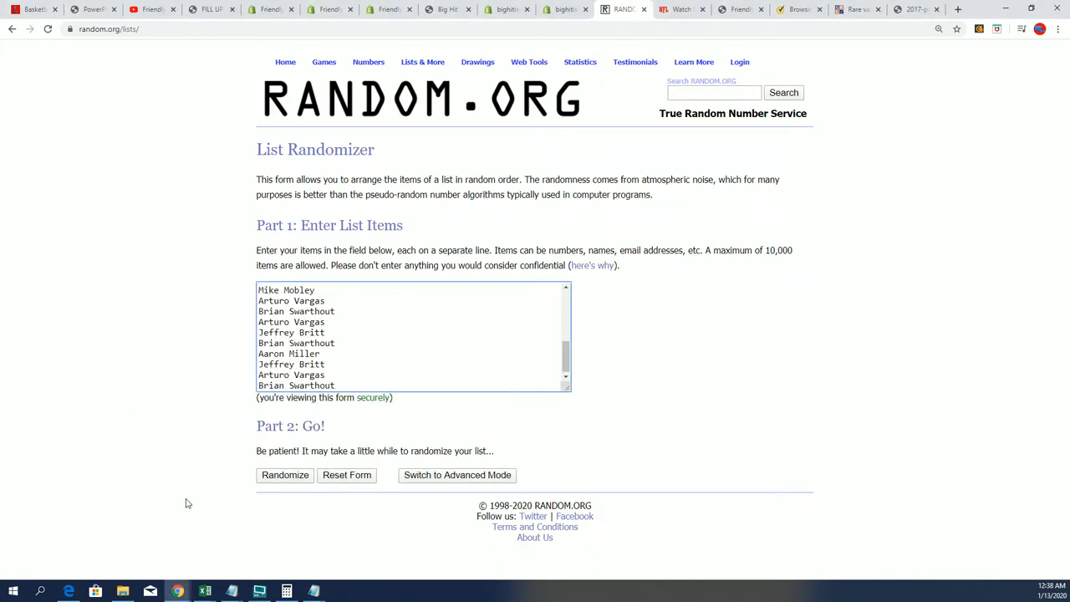
- Randomize the 27-owner list seven times
click(284, 475)
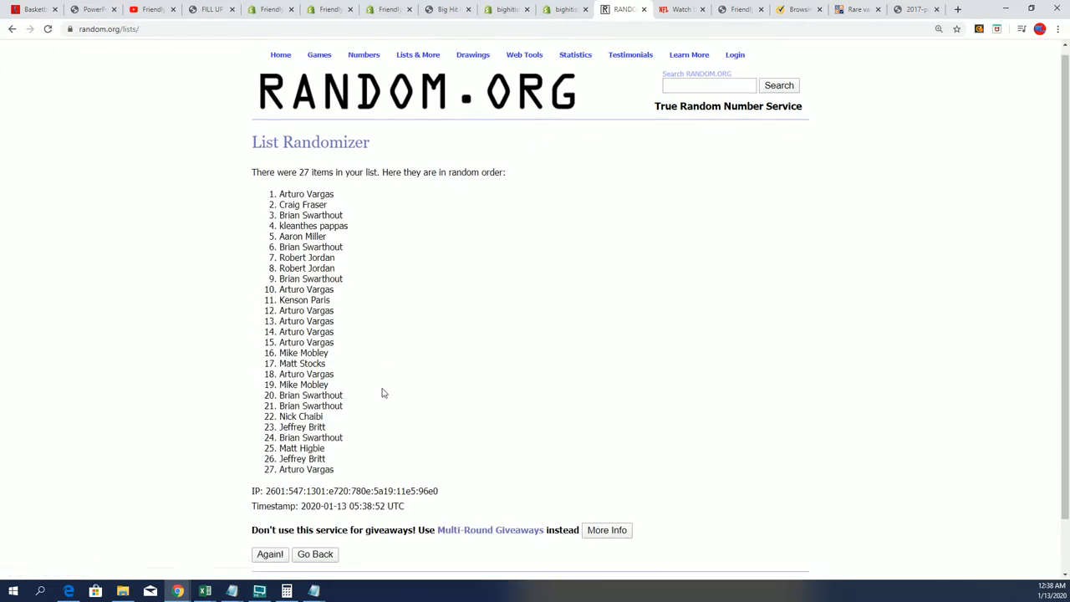
click(269, 553)
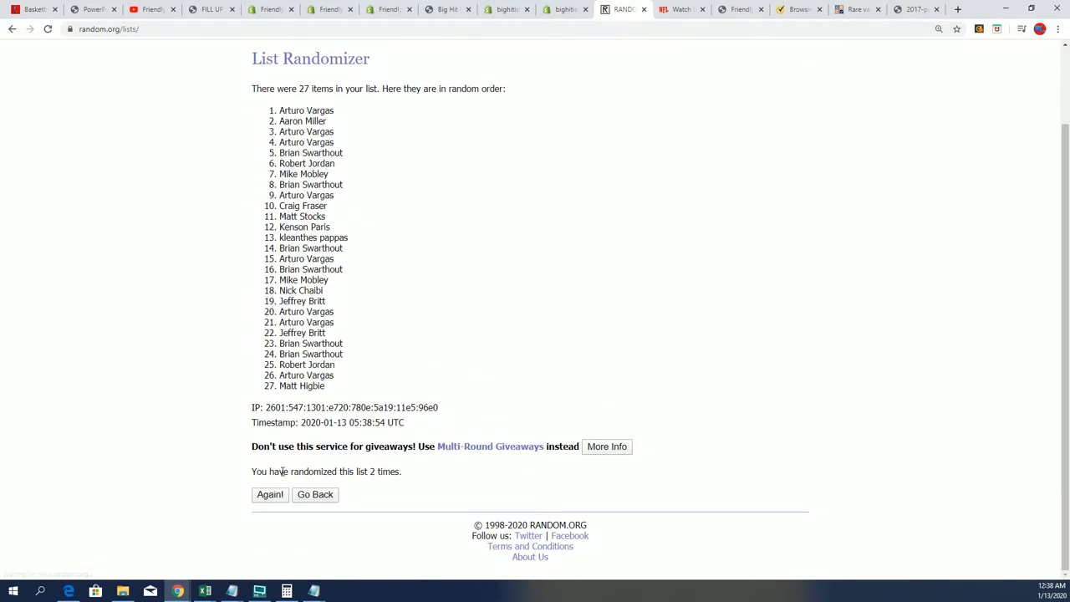
click(269, 495)
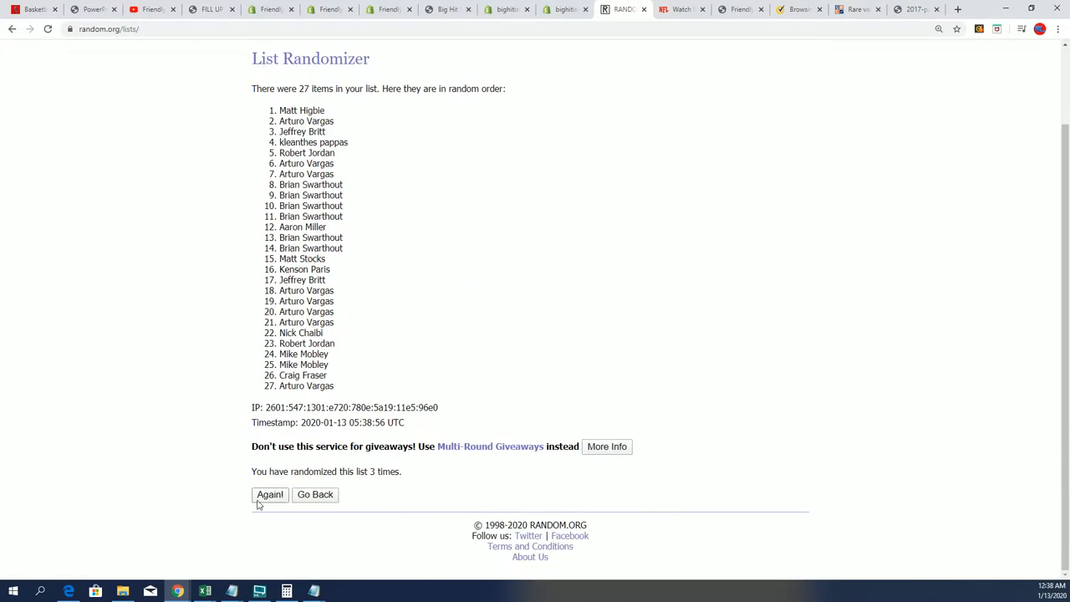
click(269, 495)
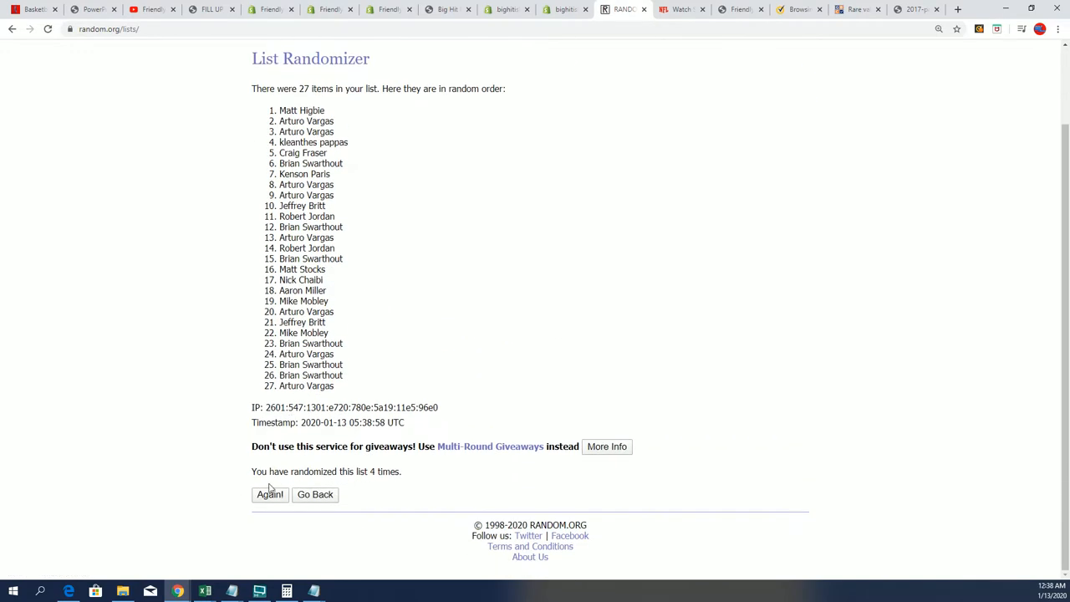
click(269, 494)
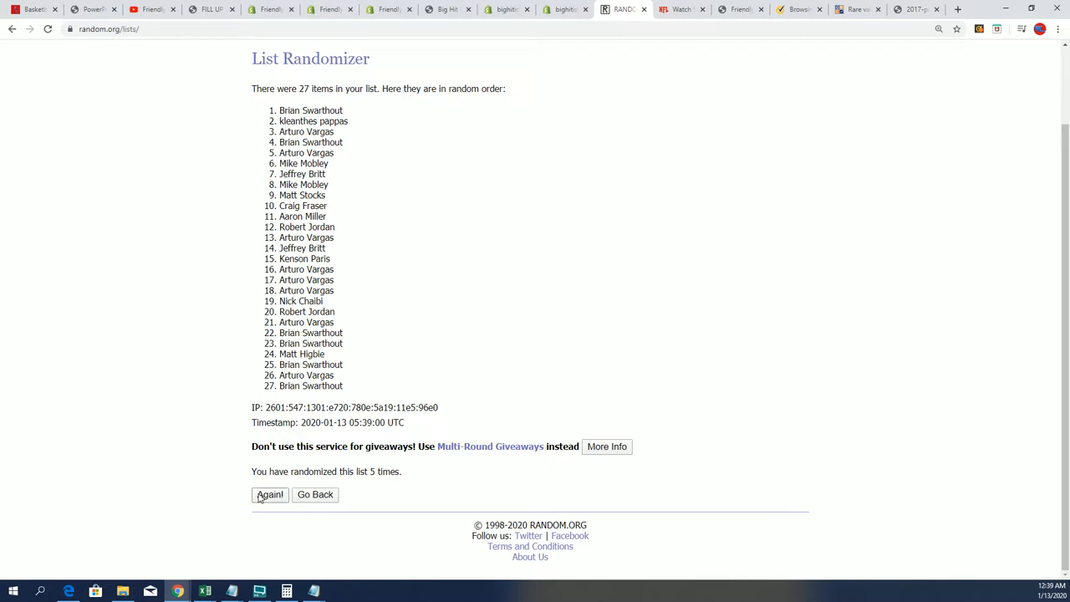
click(269, 495)
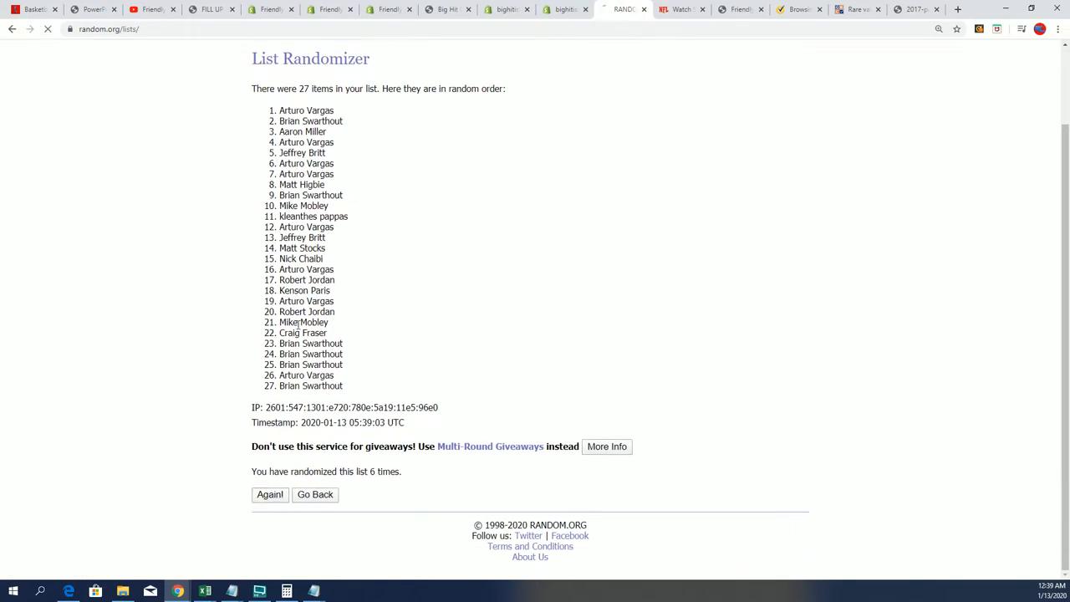
click(269, 495)
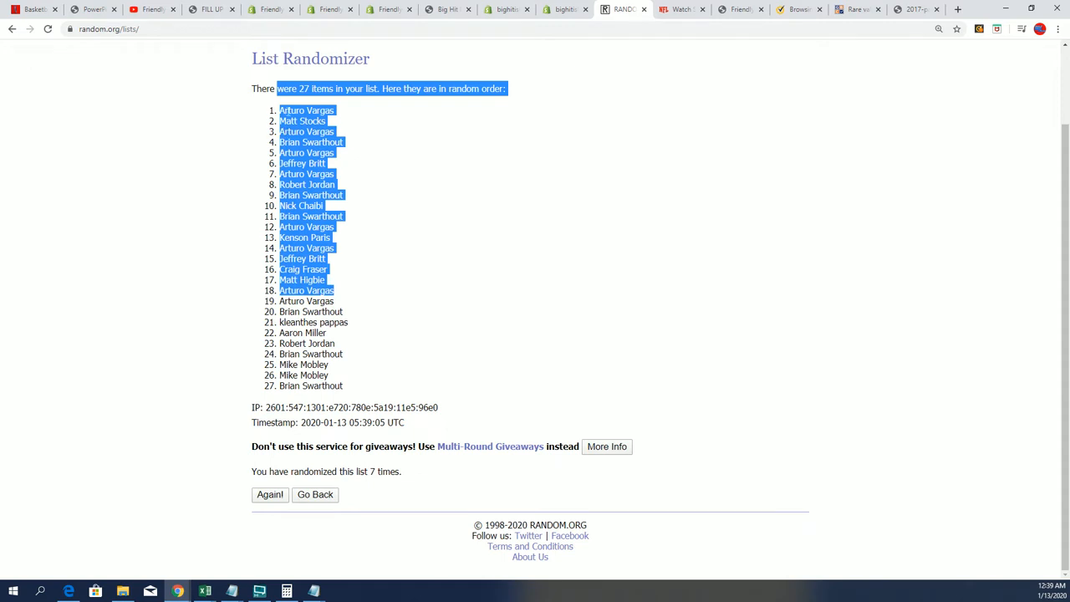
- Select and copy all 27 shuffled owner names and switch to the Excel sheet
click(281, 111)
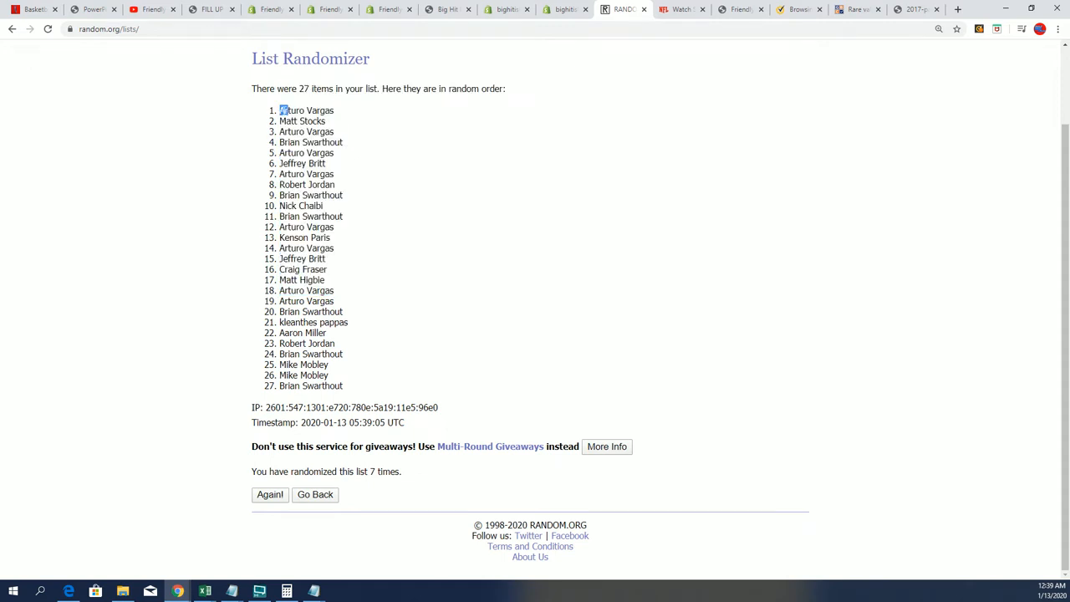
drag(280, 110, 326, 257)
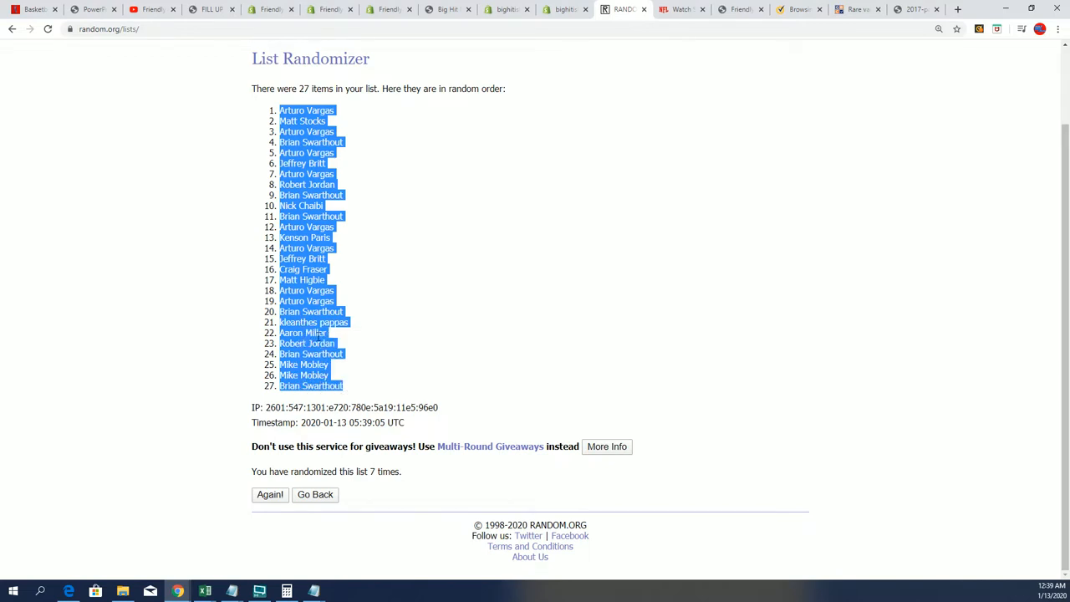
mouse_move(434, 395)
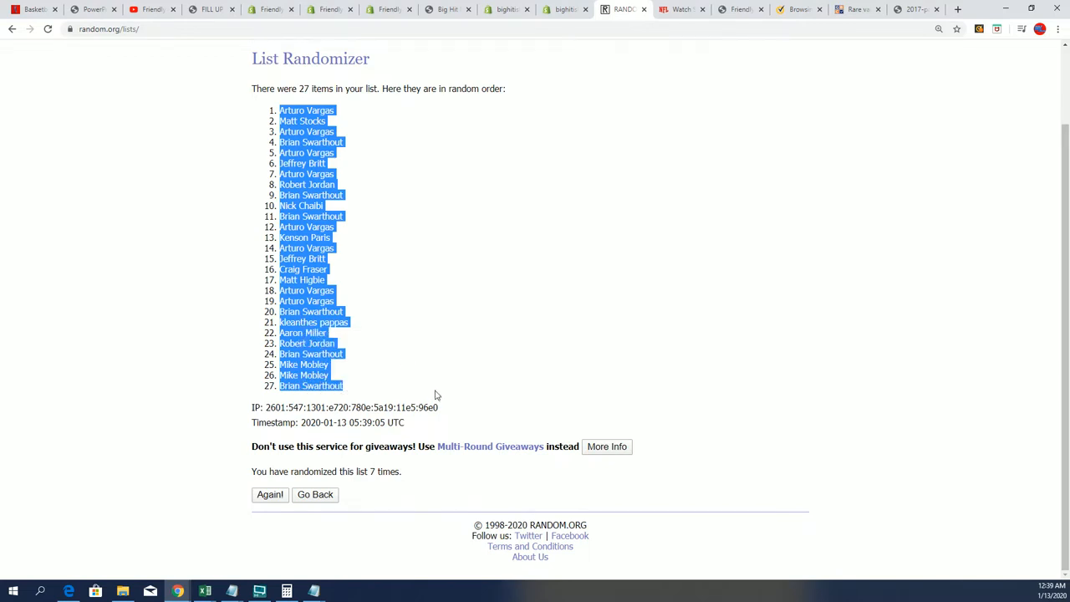
mouse_move(7, 480)
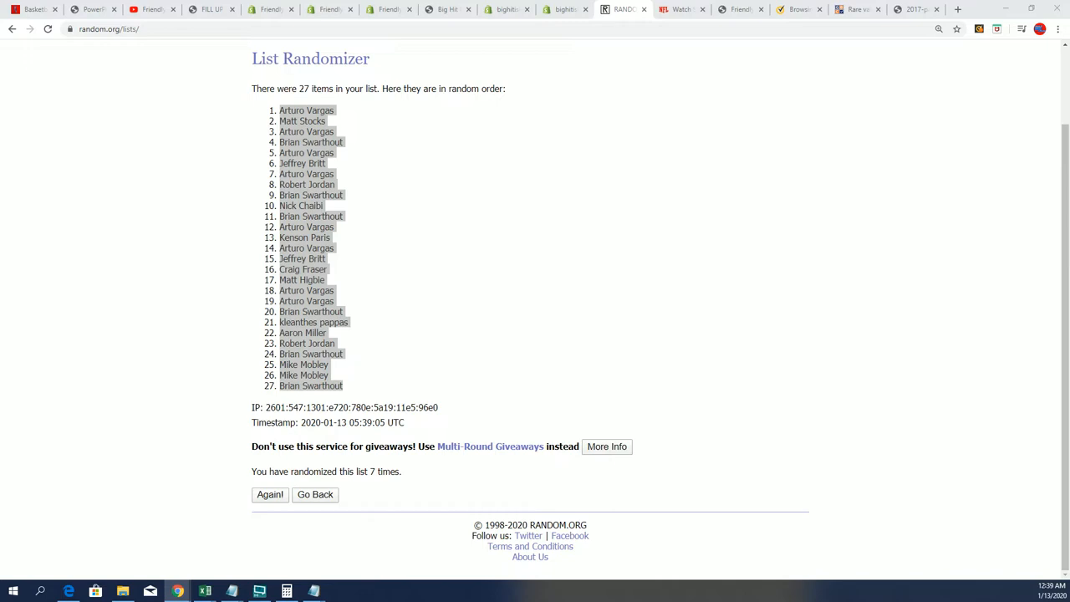
click(204, 592)
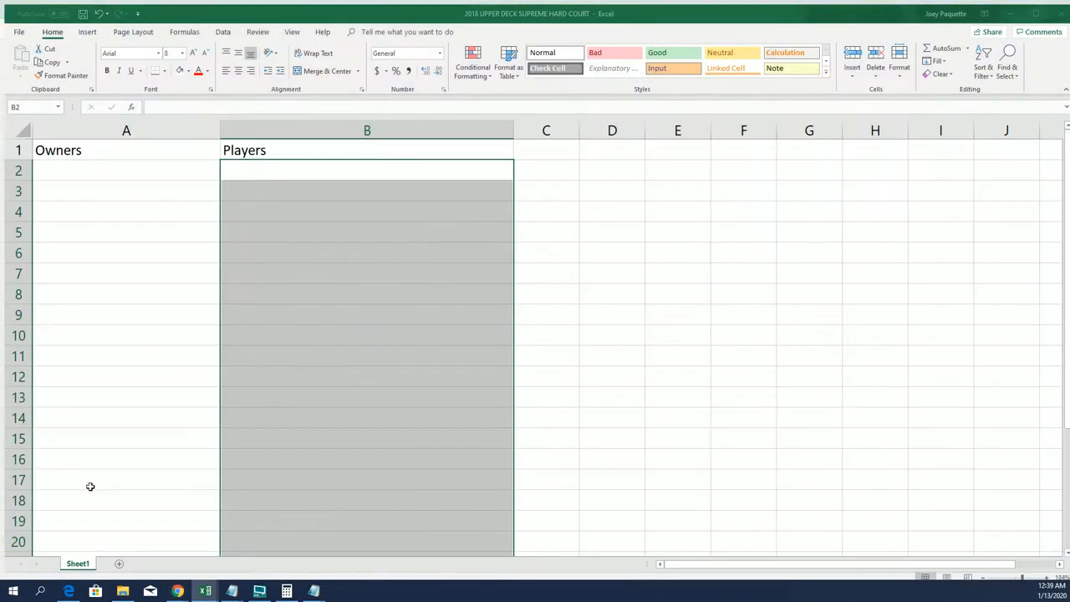
- Paste the 27 shuffled owners into column A starting at A2, then return to the notes
click(122, 166)
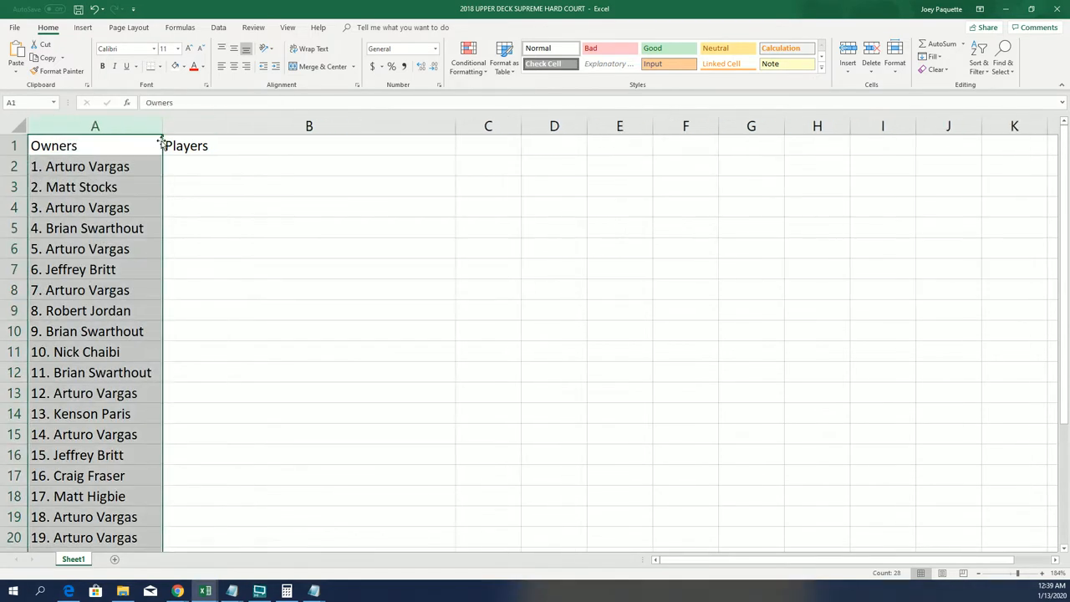
mouse_move(318, 220)
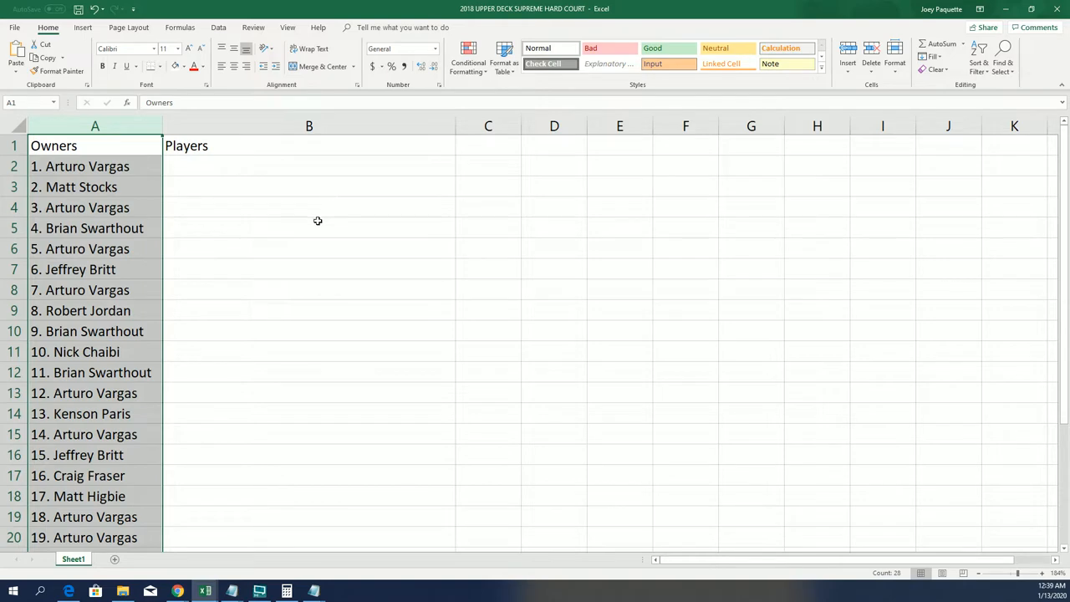
click(307, 165)
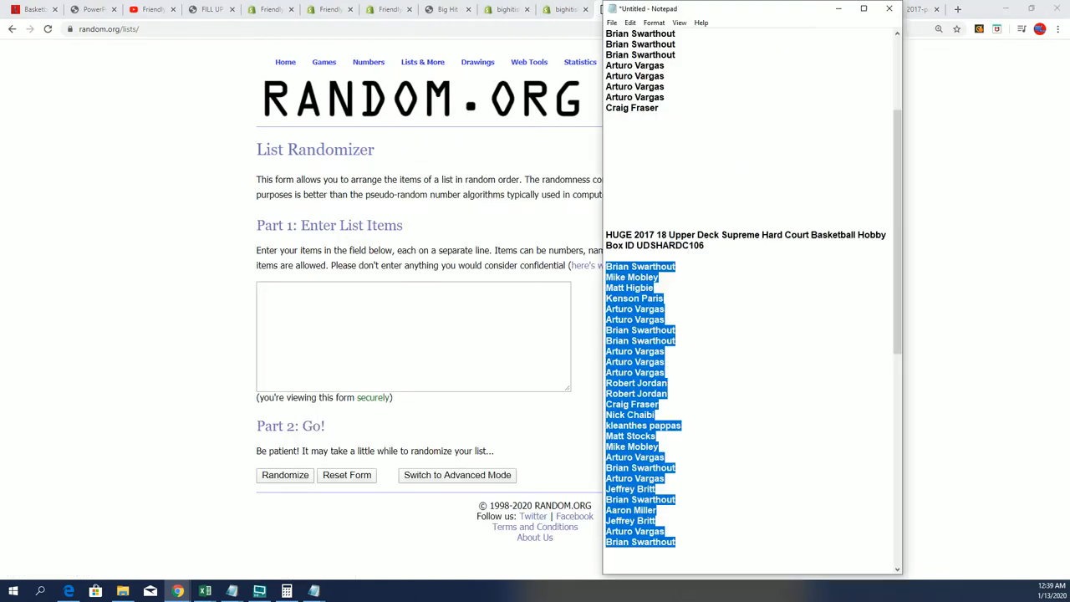
- Scroll down in Notepad to the player list ending with Zach LaVine
scroll(down, 3)
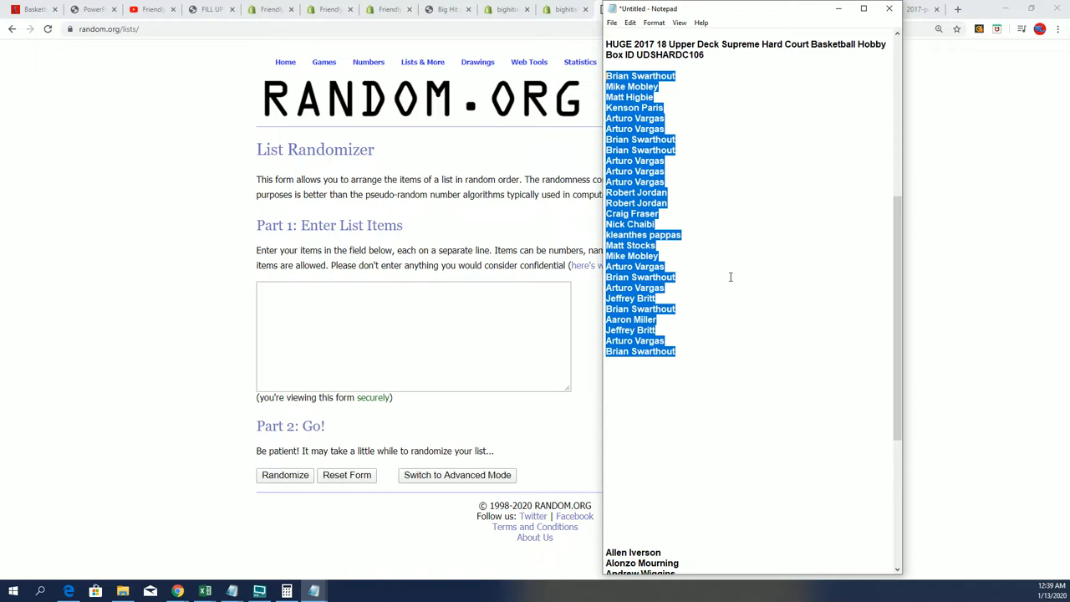
scroll(down, 3)
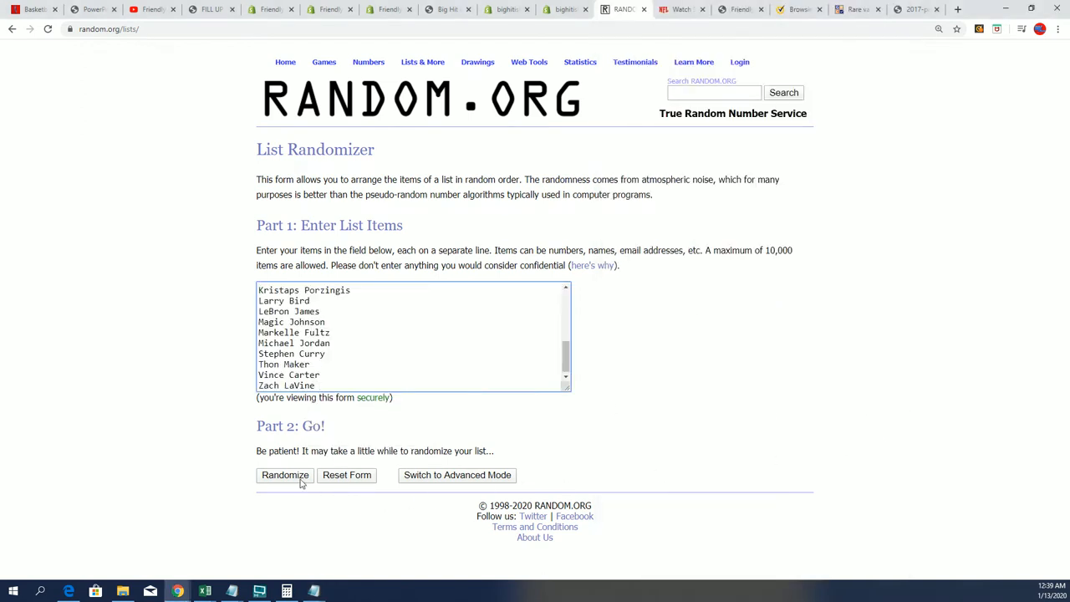
- Randomize the 27-player list seven times
click(285, 475)
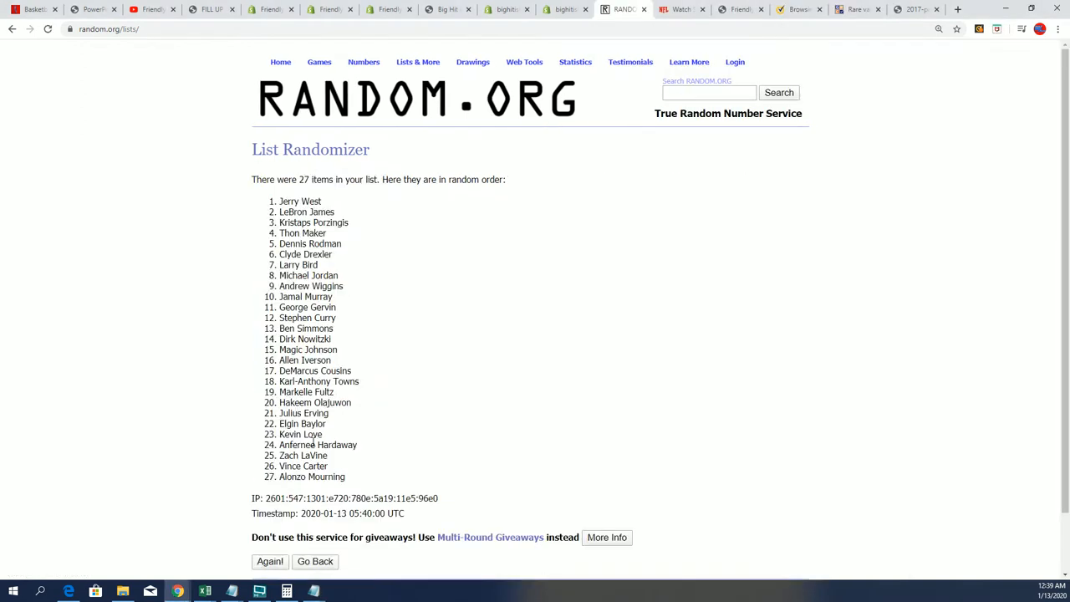
click(270, 562)
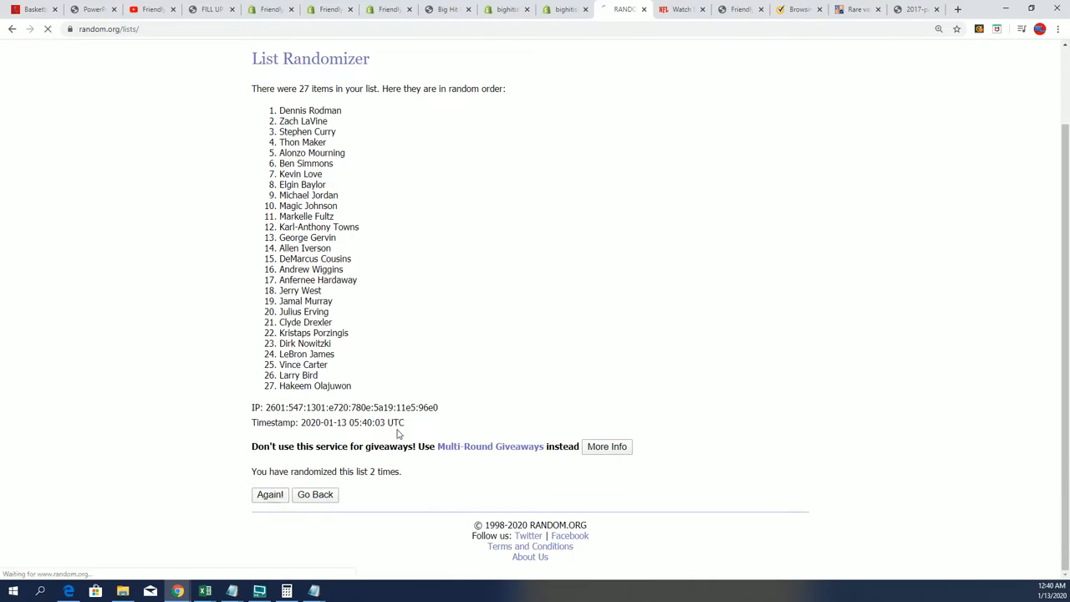
click(269, 495)
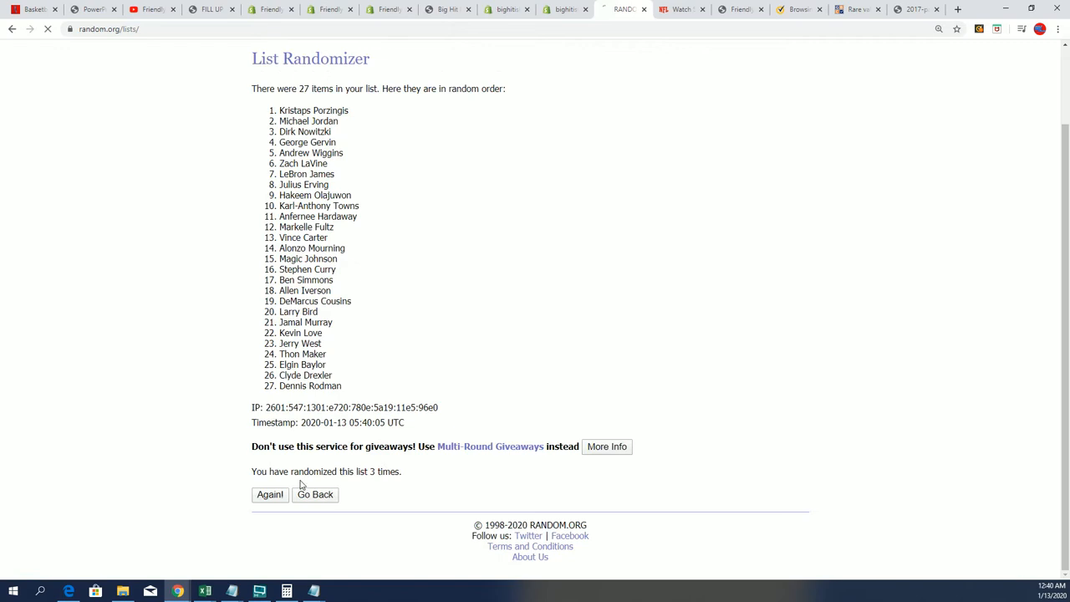
click(269, 494)
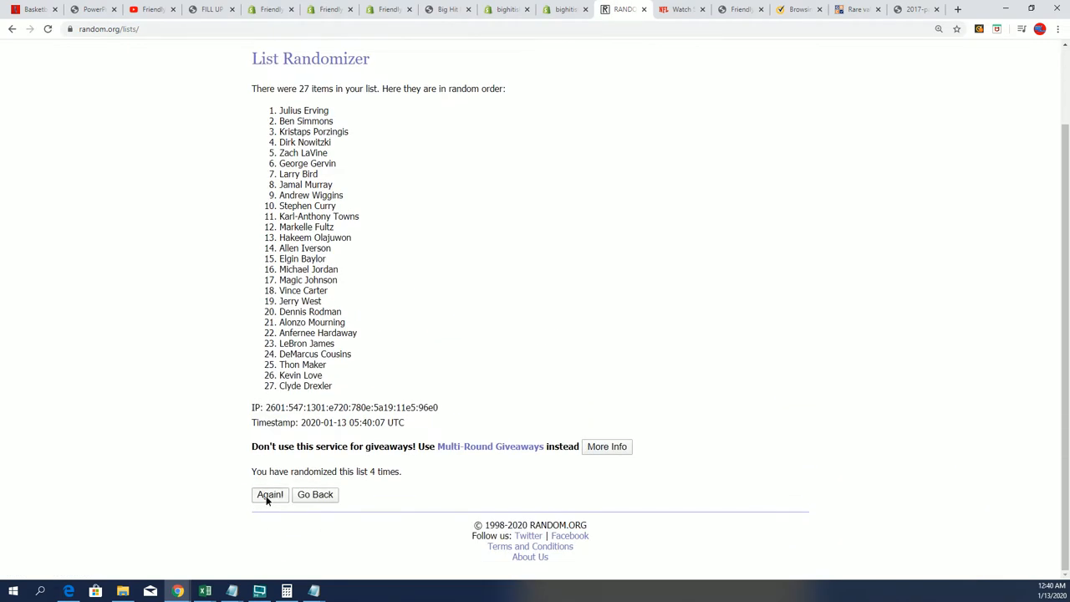
click(269, 495)
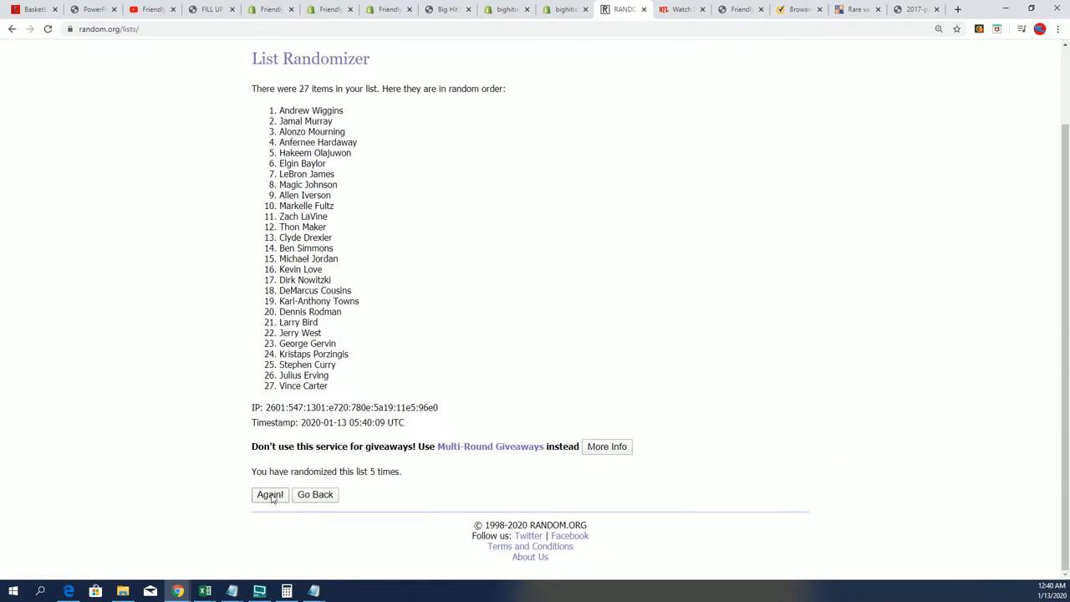
click(271, 495)
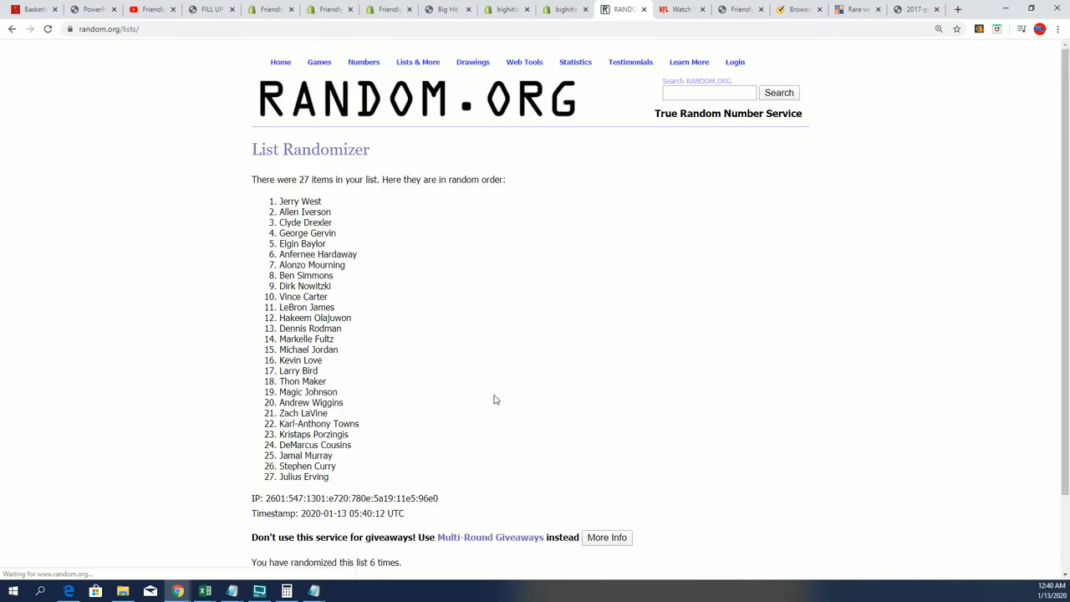
scroll(down, 3)
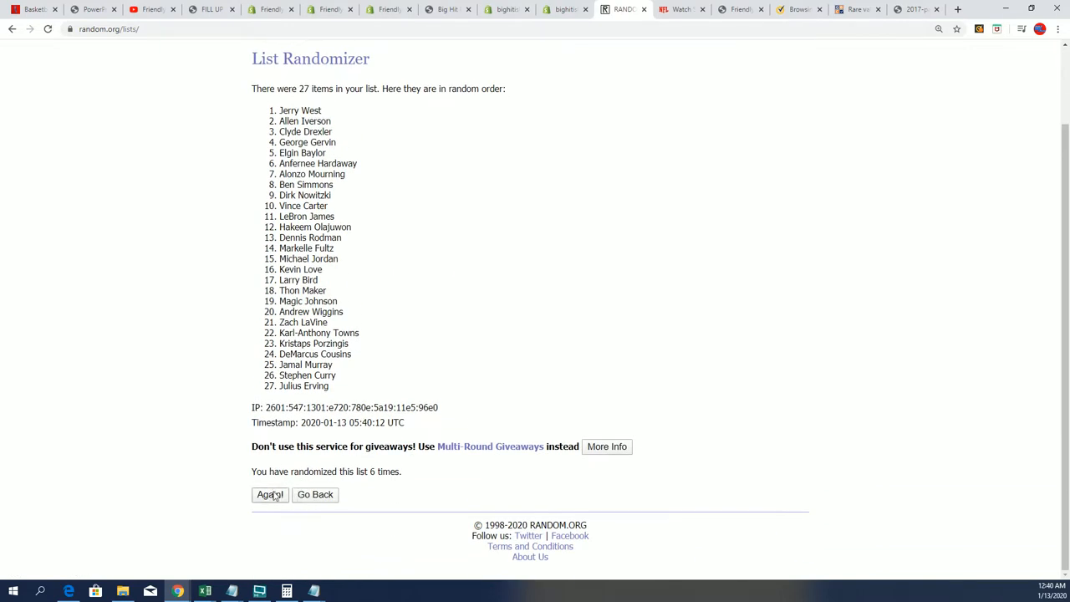
click(271, 495)
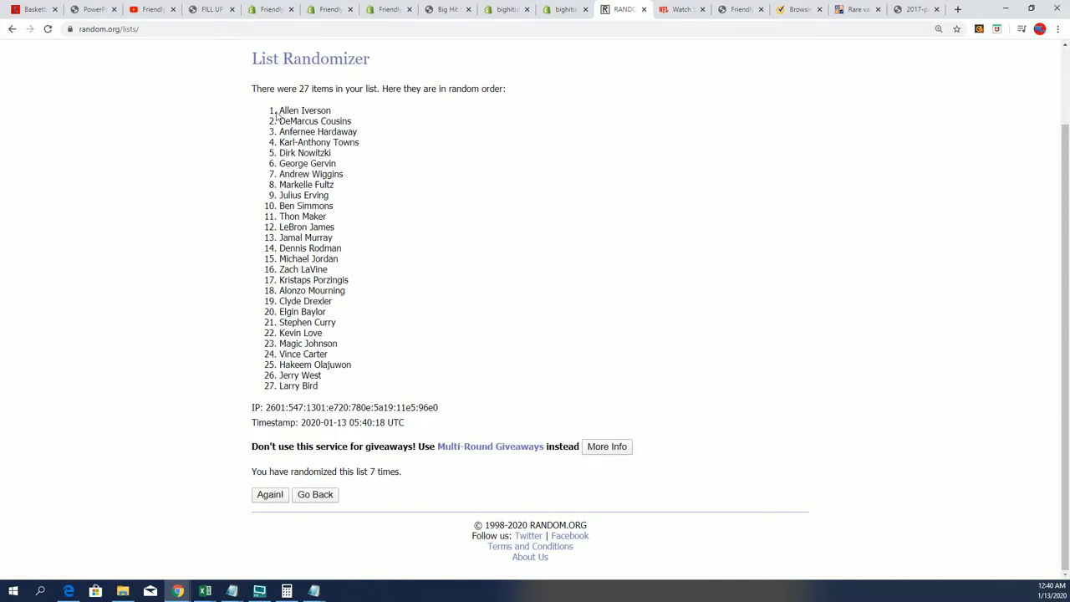
- Select and copy the final shuffled player order and switch to the Excel sheet
drag(278, 88, 324, 333)
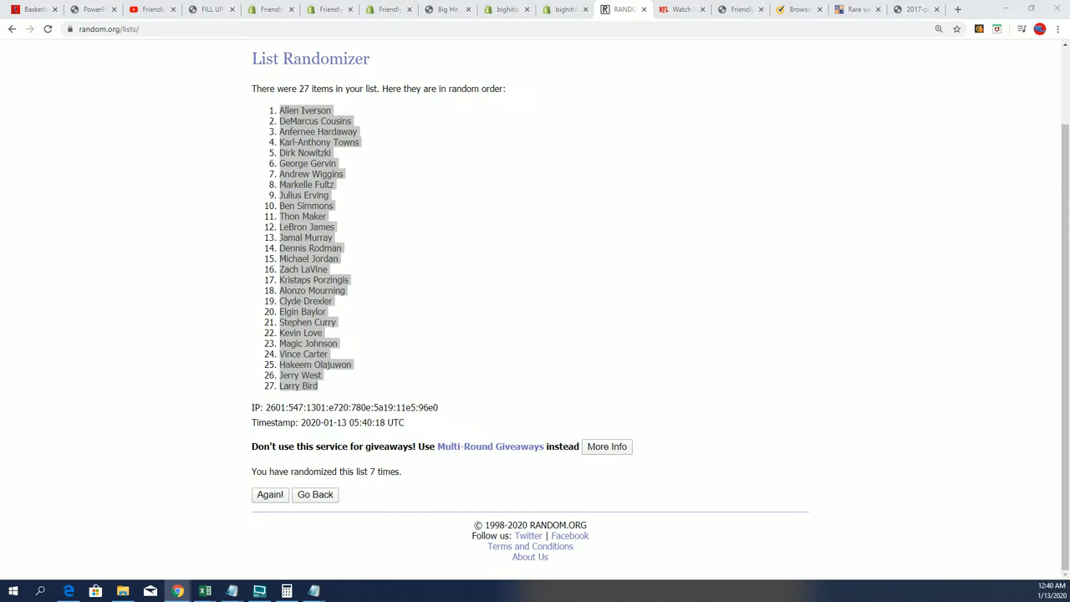
click(204, 592)
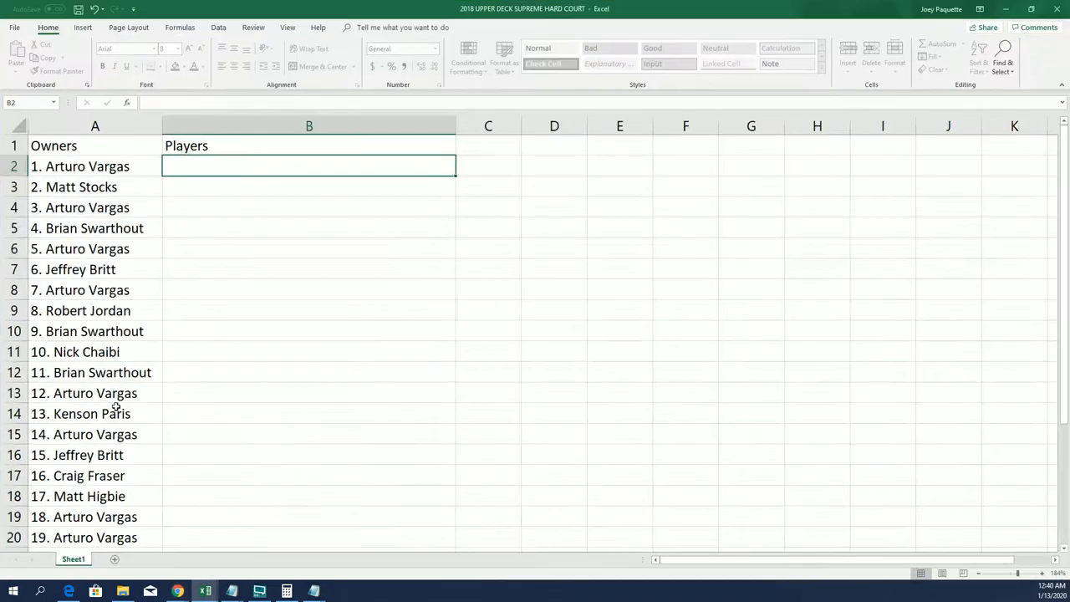
- Paste the 27 shuffled players into column B from B2 and check the pairings down to row 28
key(ctrl+v)
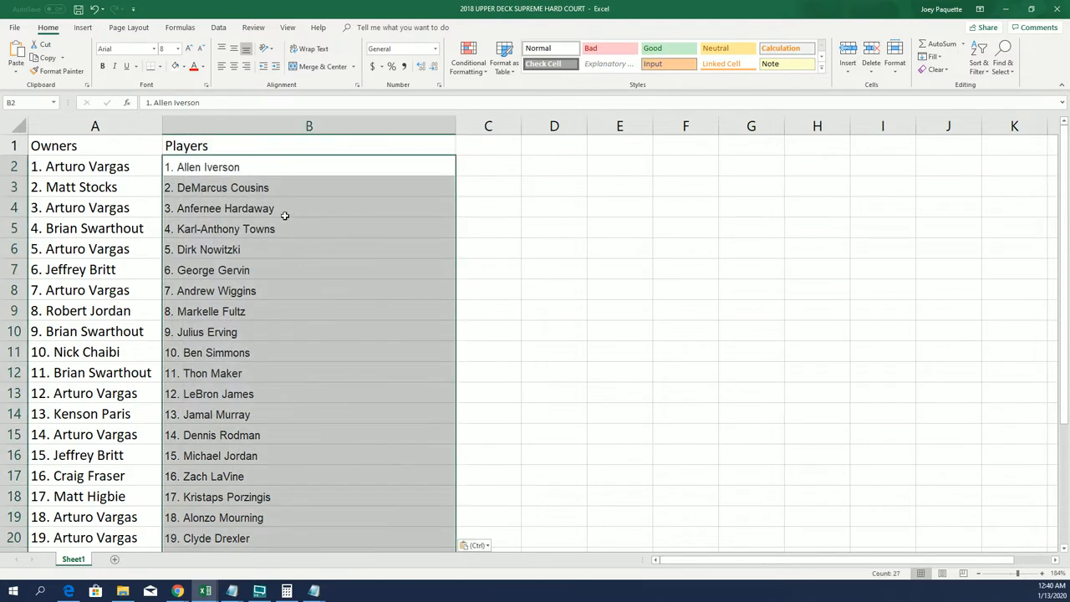
mouse_move(281, 321)
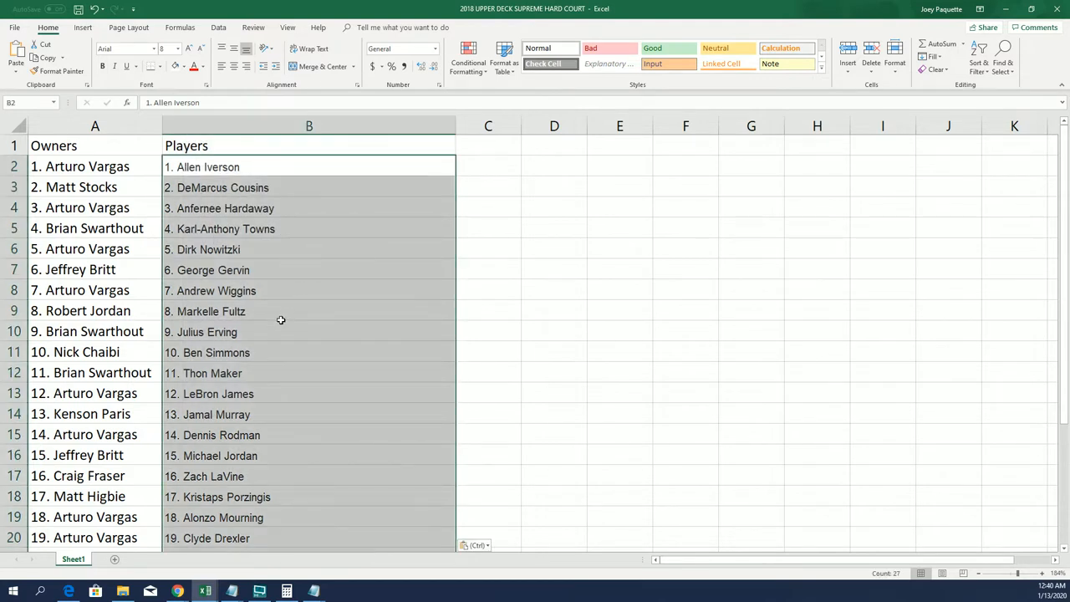
click(294, 393)
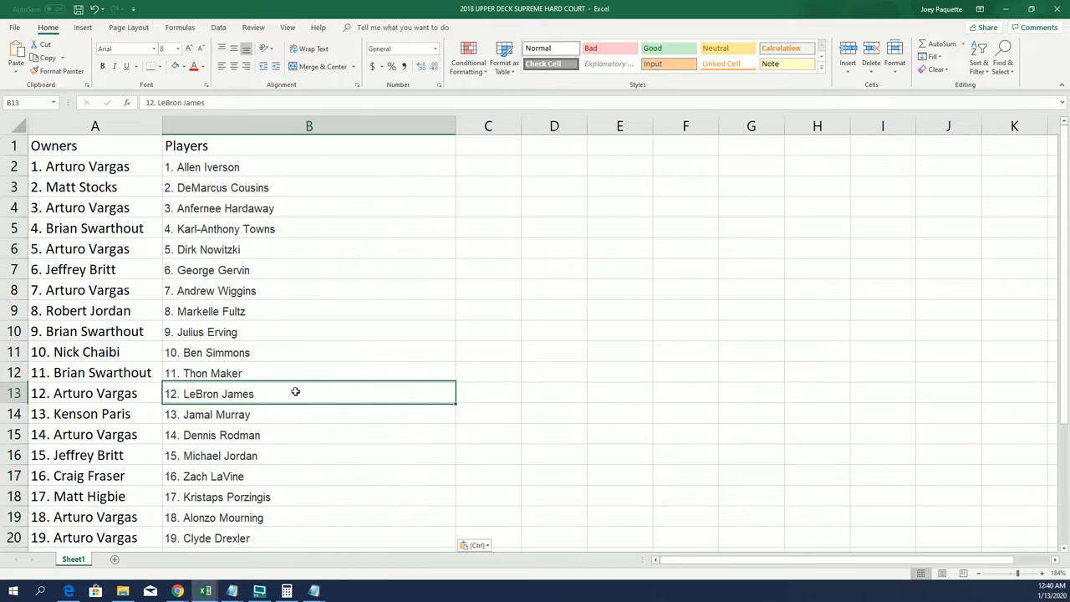
mouse_move(335, 443)
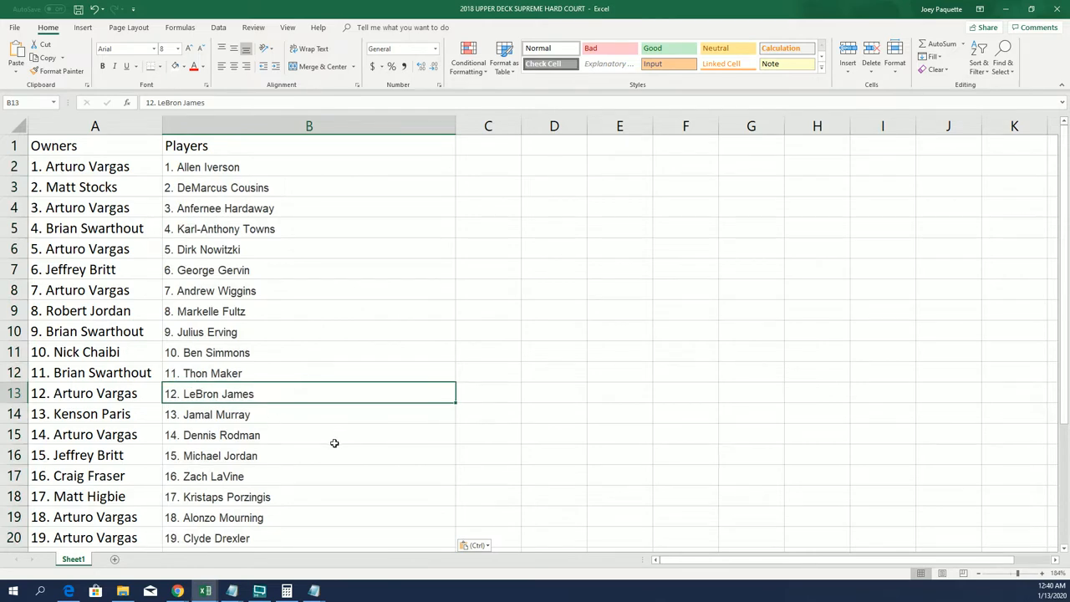
click(307, 455)
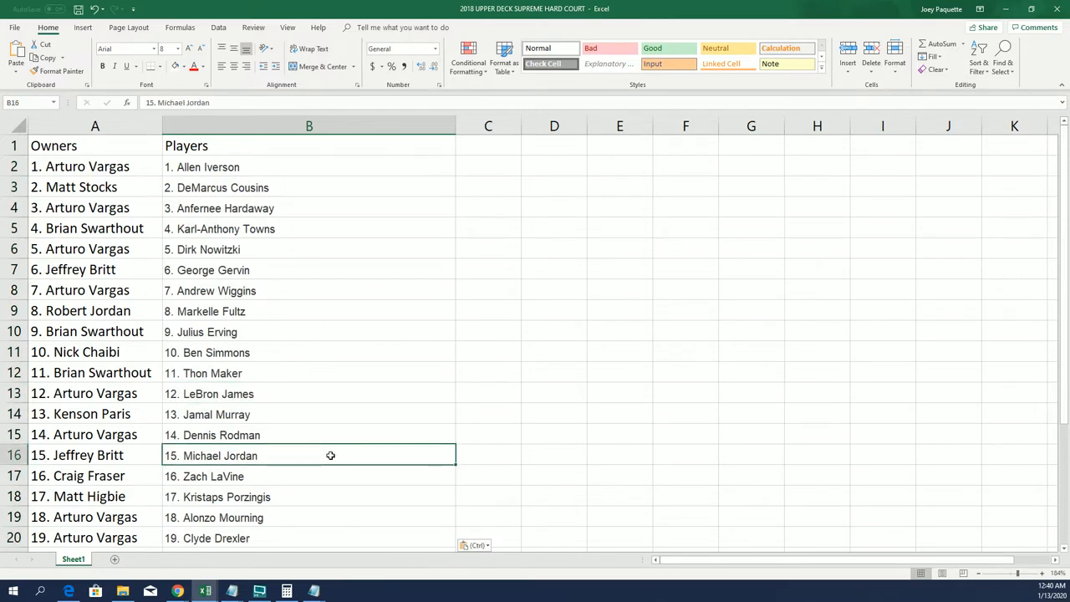
scroll(down, 3)
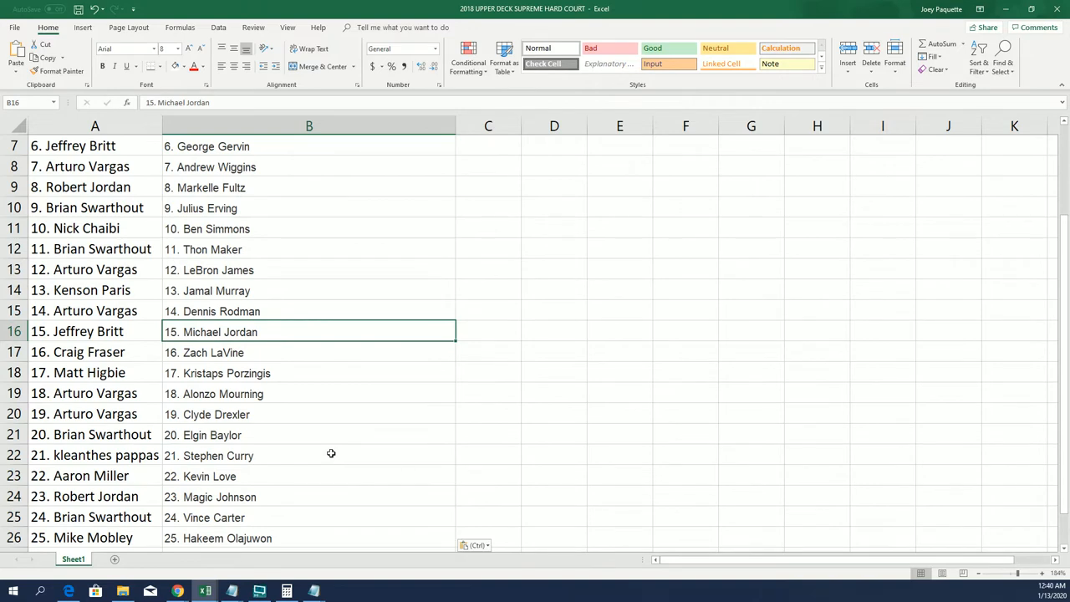
scroll(down, 3)
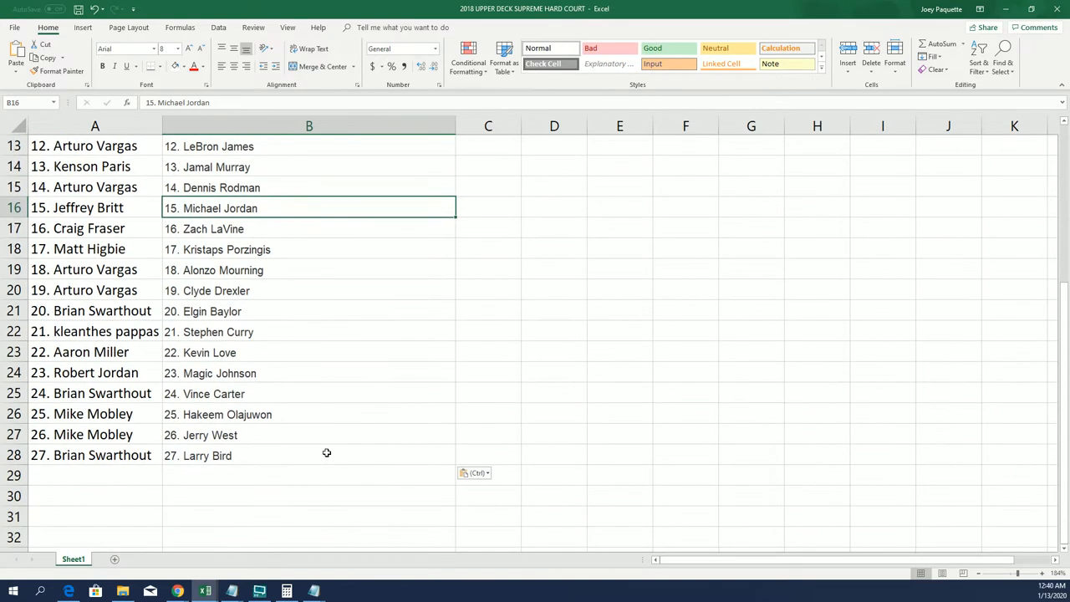
mouse_move(254, 462)
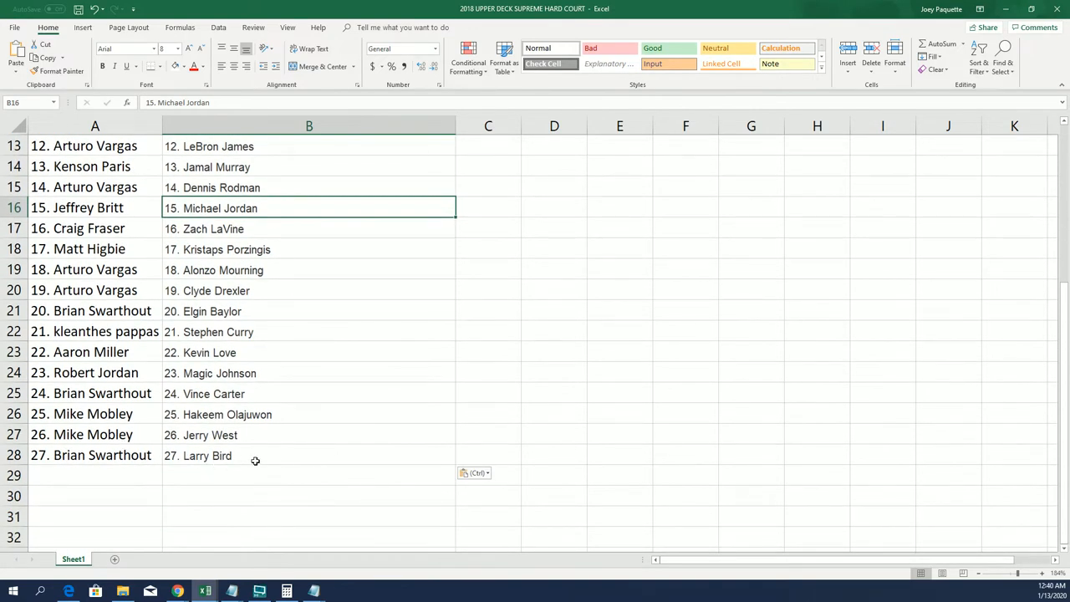
mouse_move(280, 447)
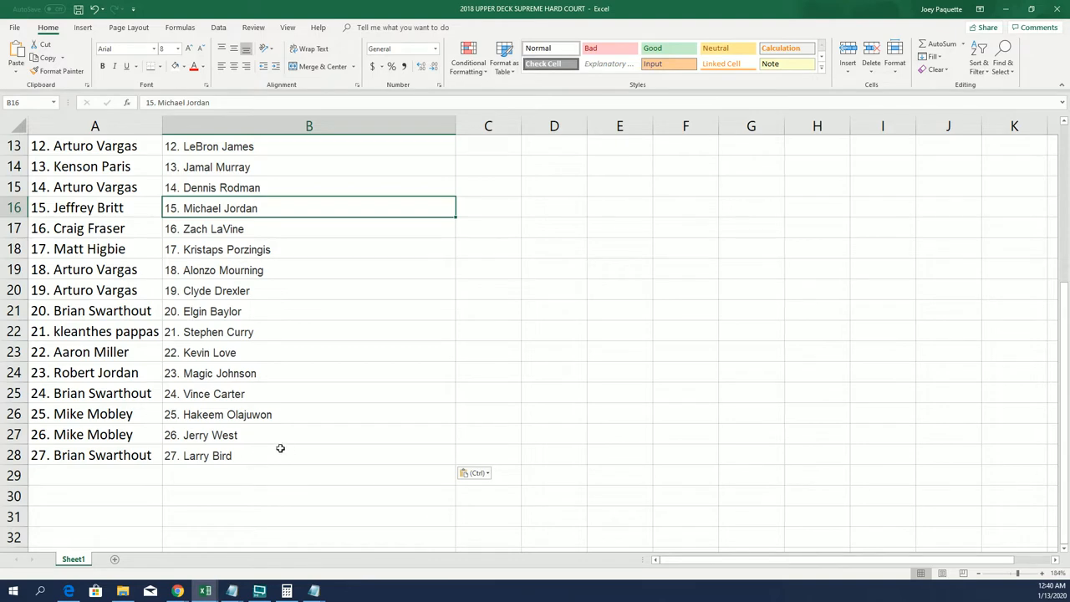
scroll(up, 3)
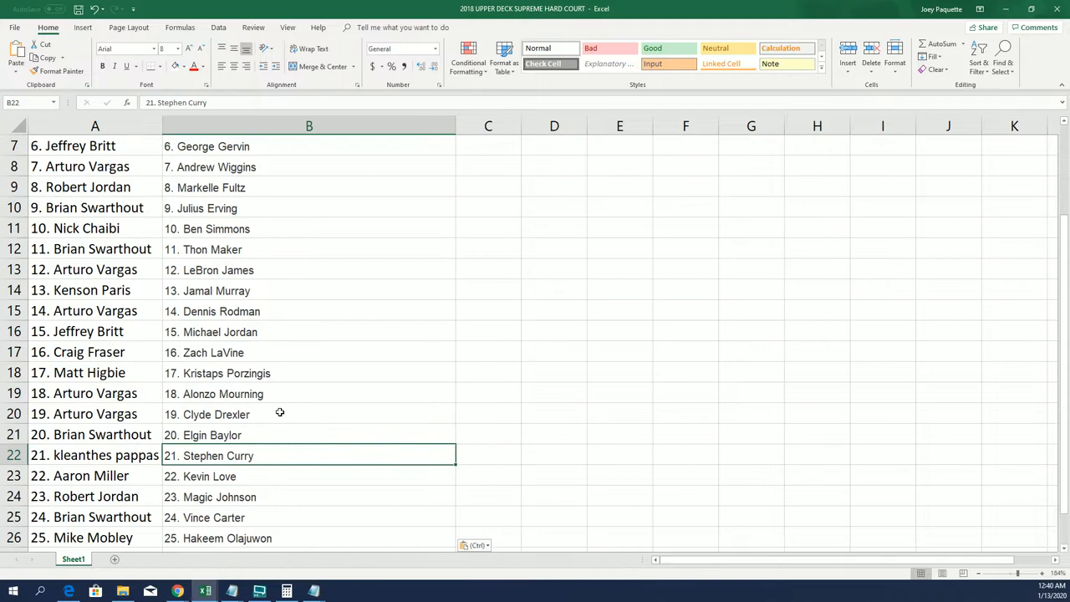
scroll(up, 3)
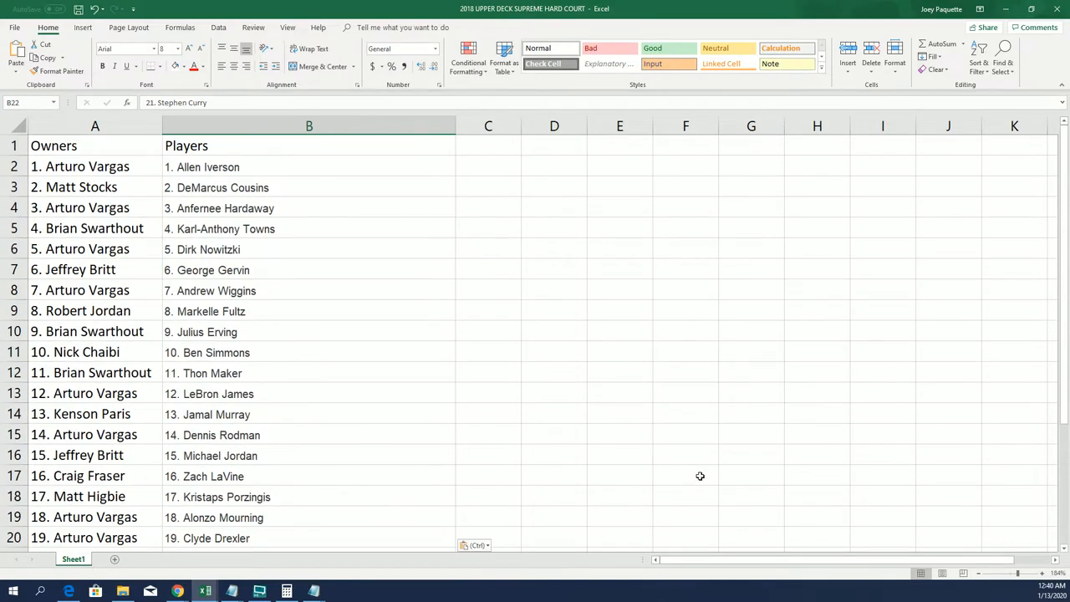